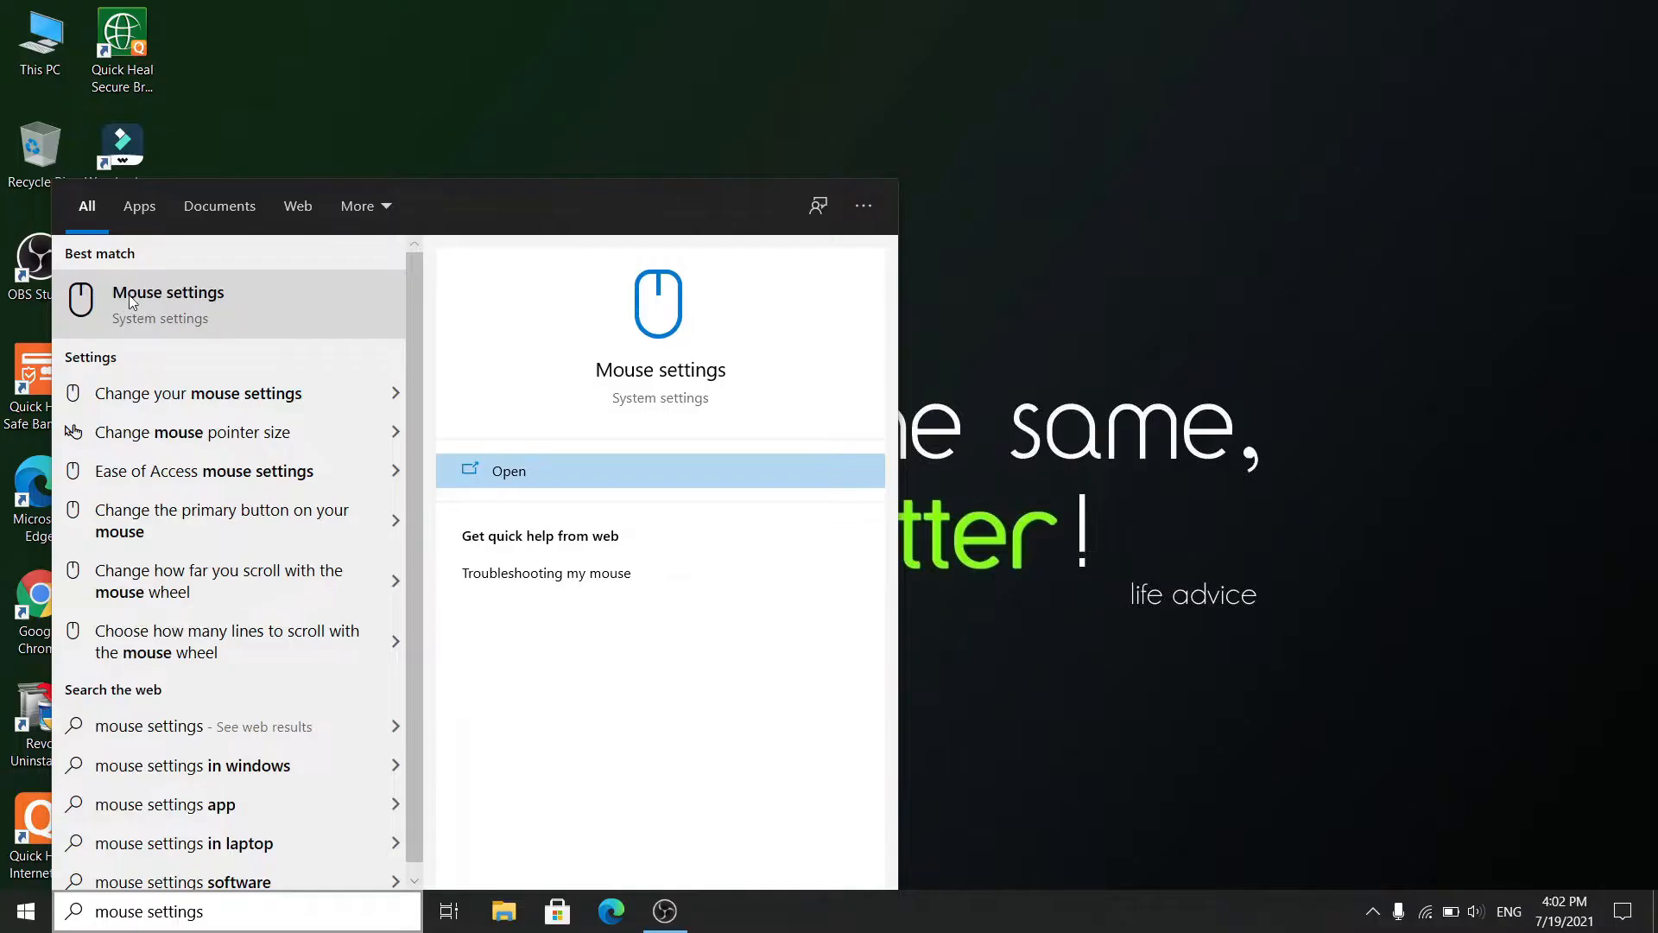
# Go to the Mouse settings page from the Start menu search result.
pyautogui.click(508, 470)
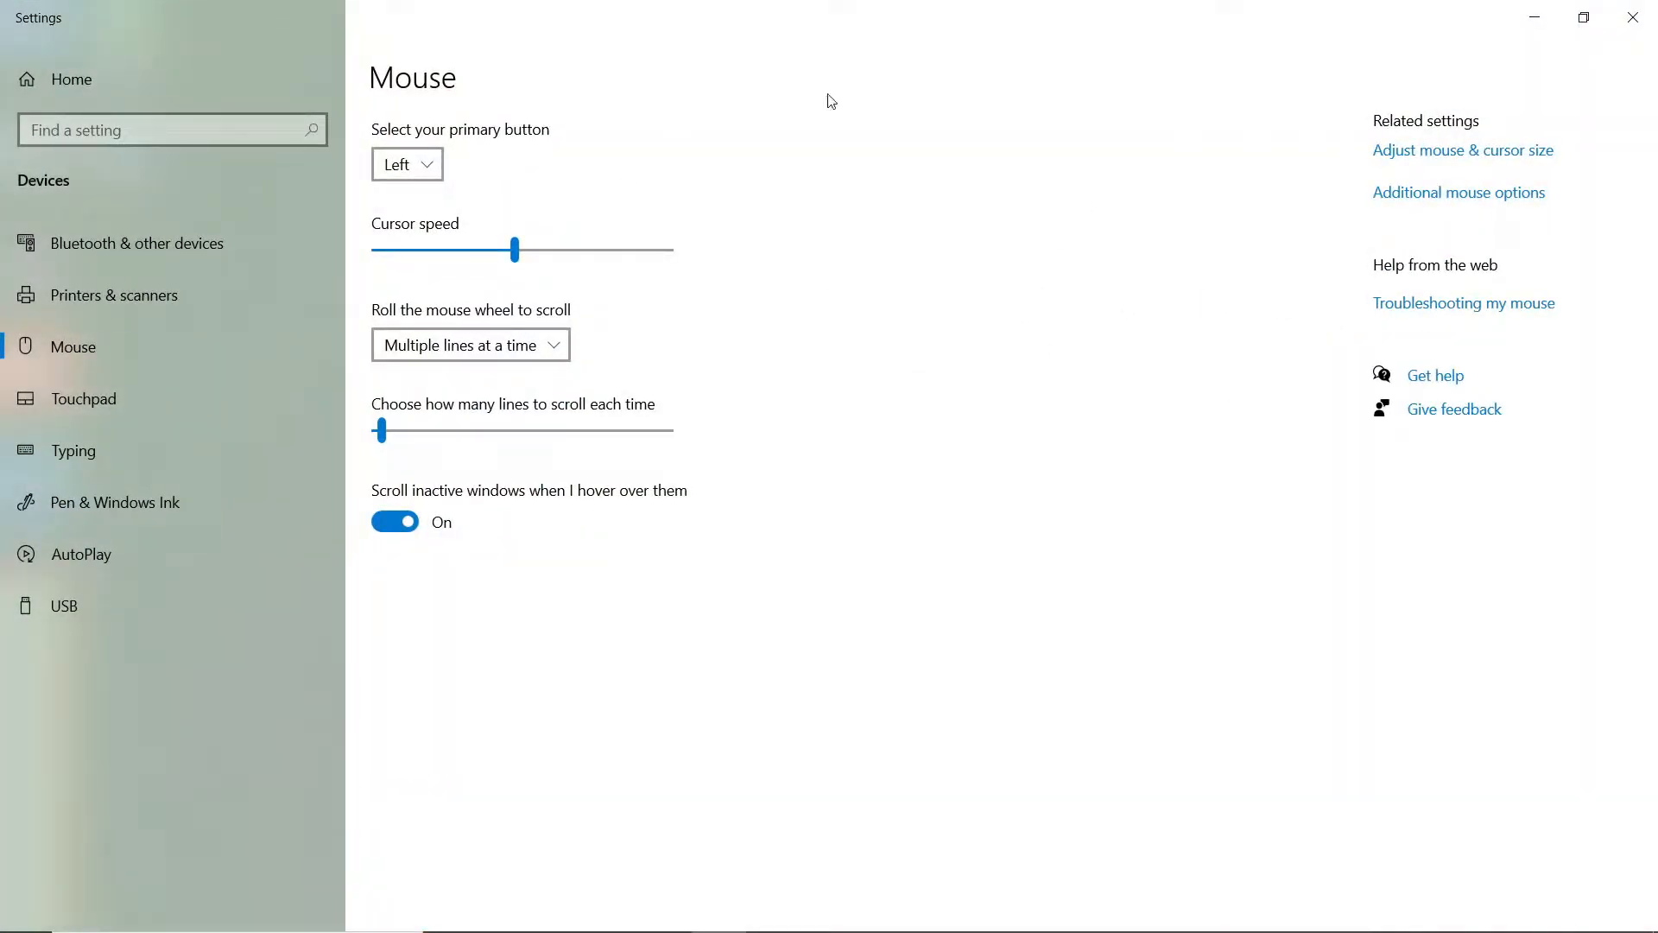
pyautogui.moveTo(1416, 200)
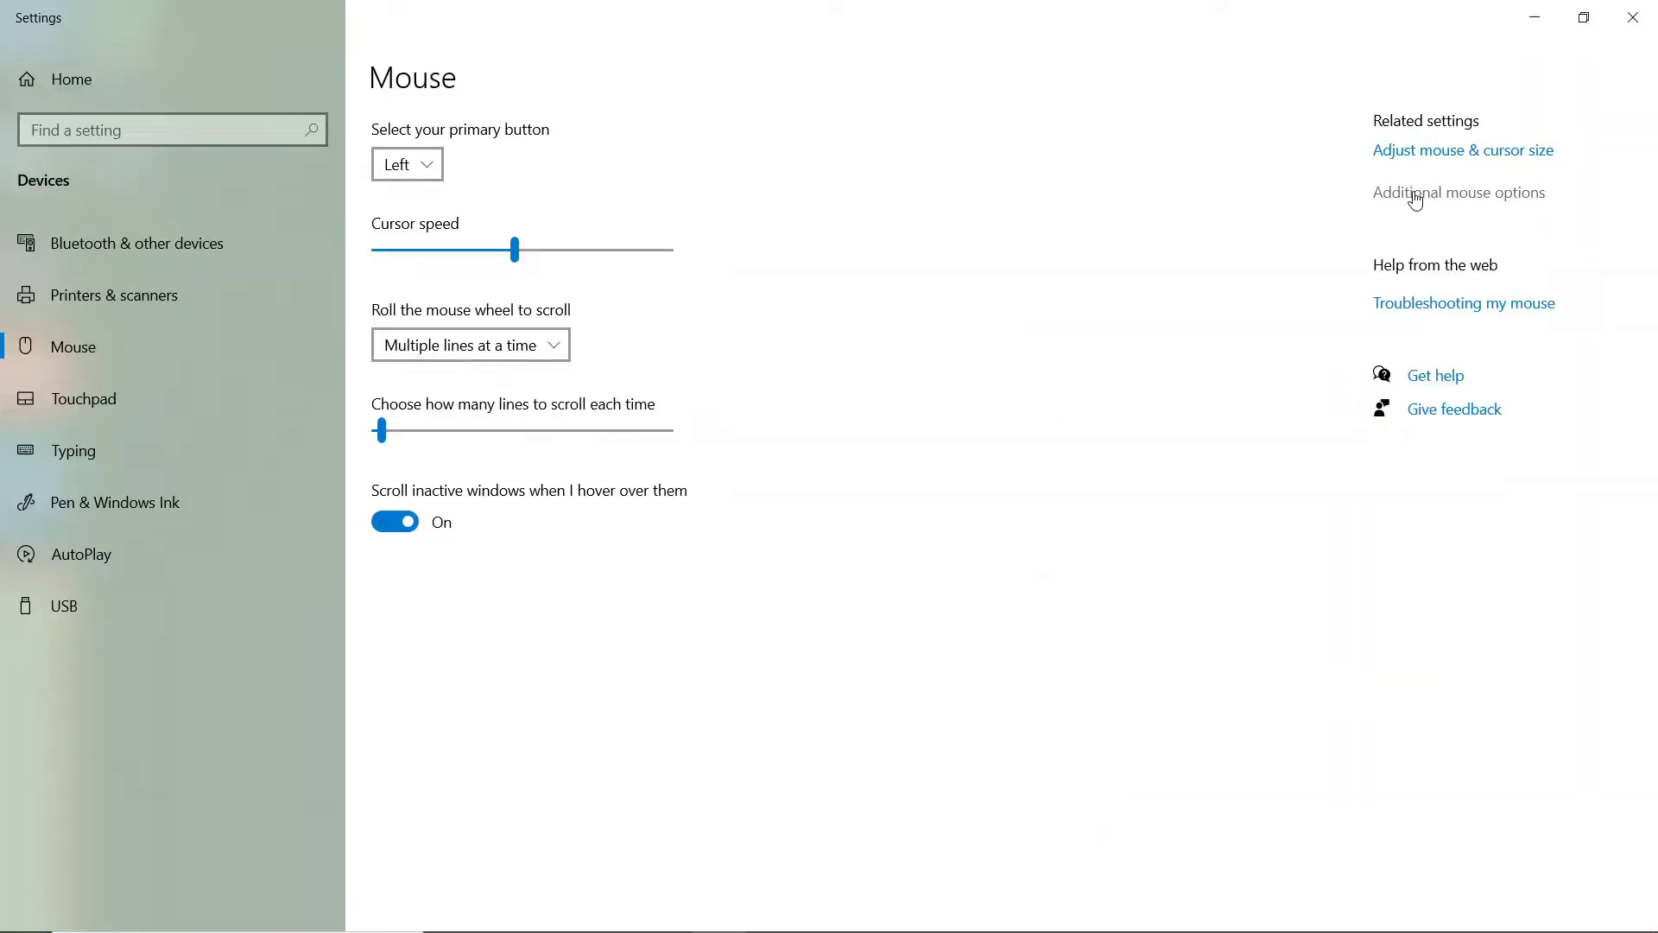
# In Additional mouse options, untick Enhance pointer precision under Pointer Options and apply it.
pyautogui.click(1459, 193)
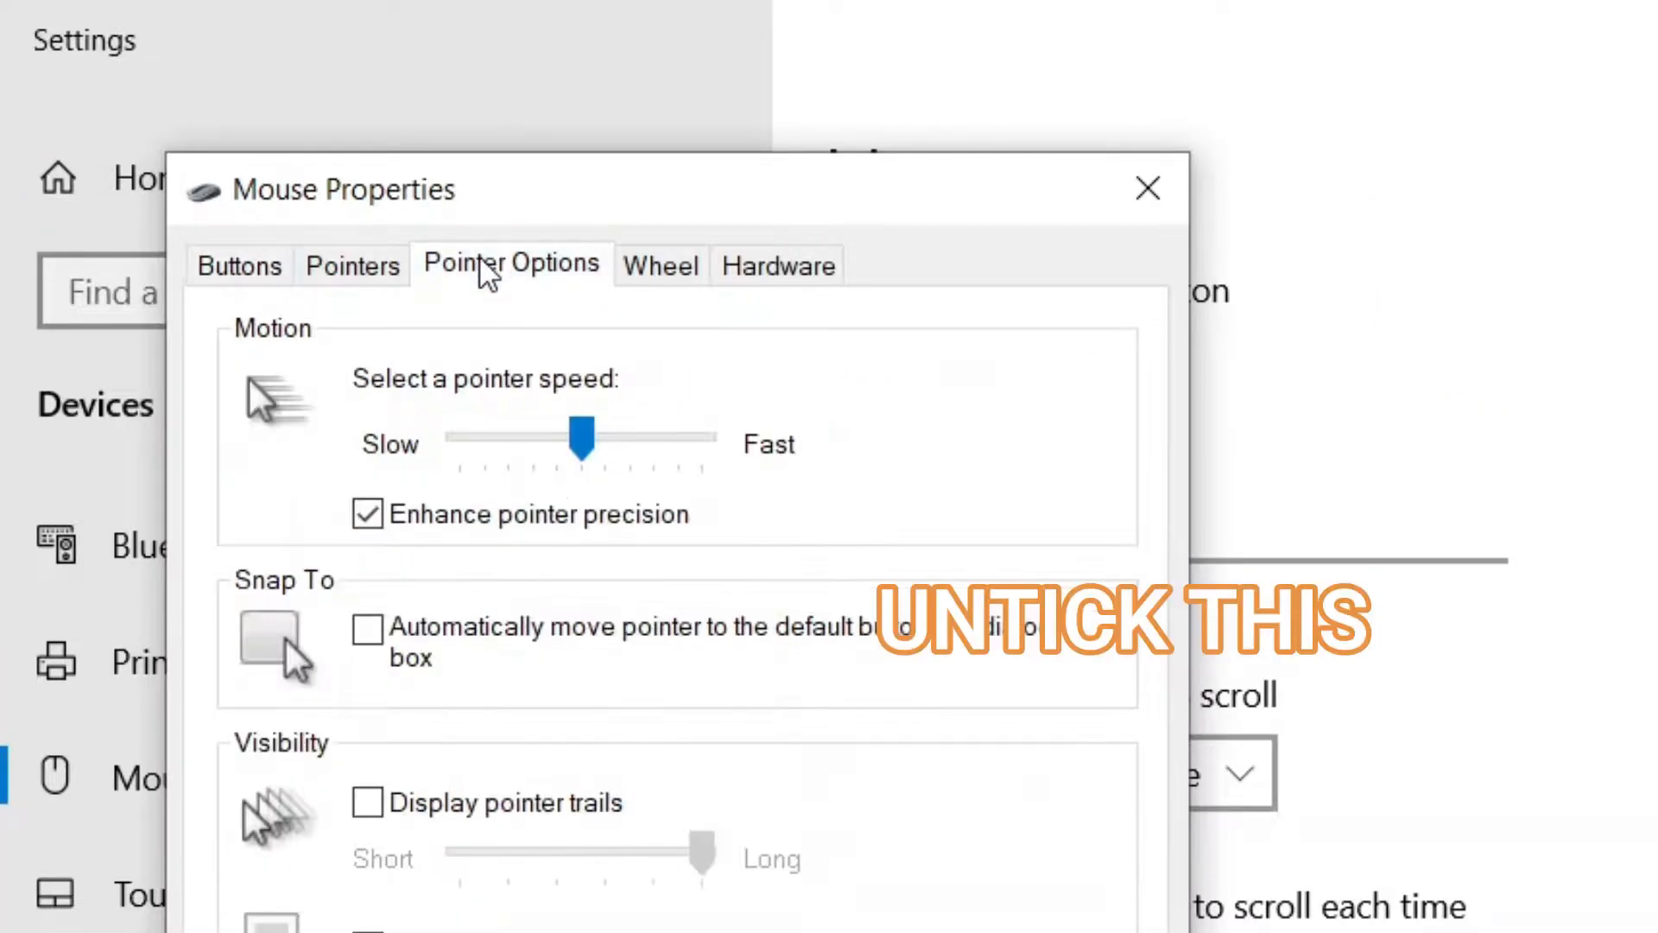
pyautogui.click(367, 514)
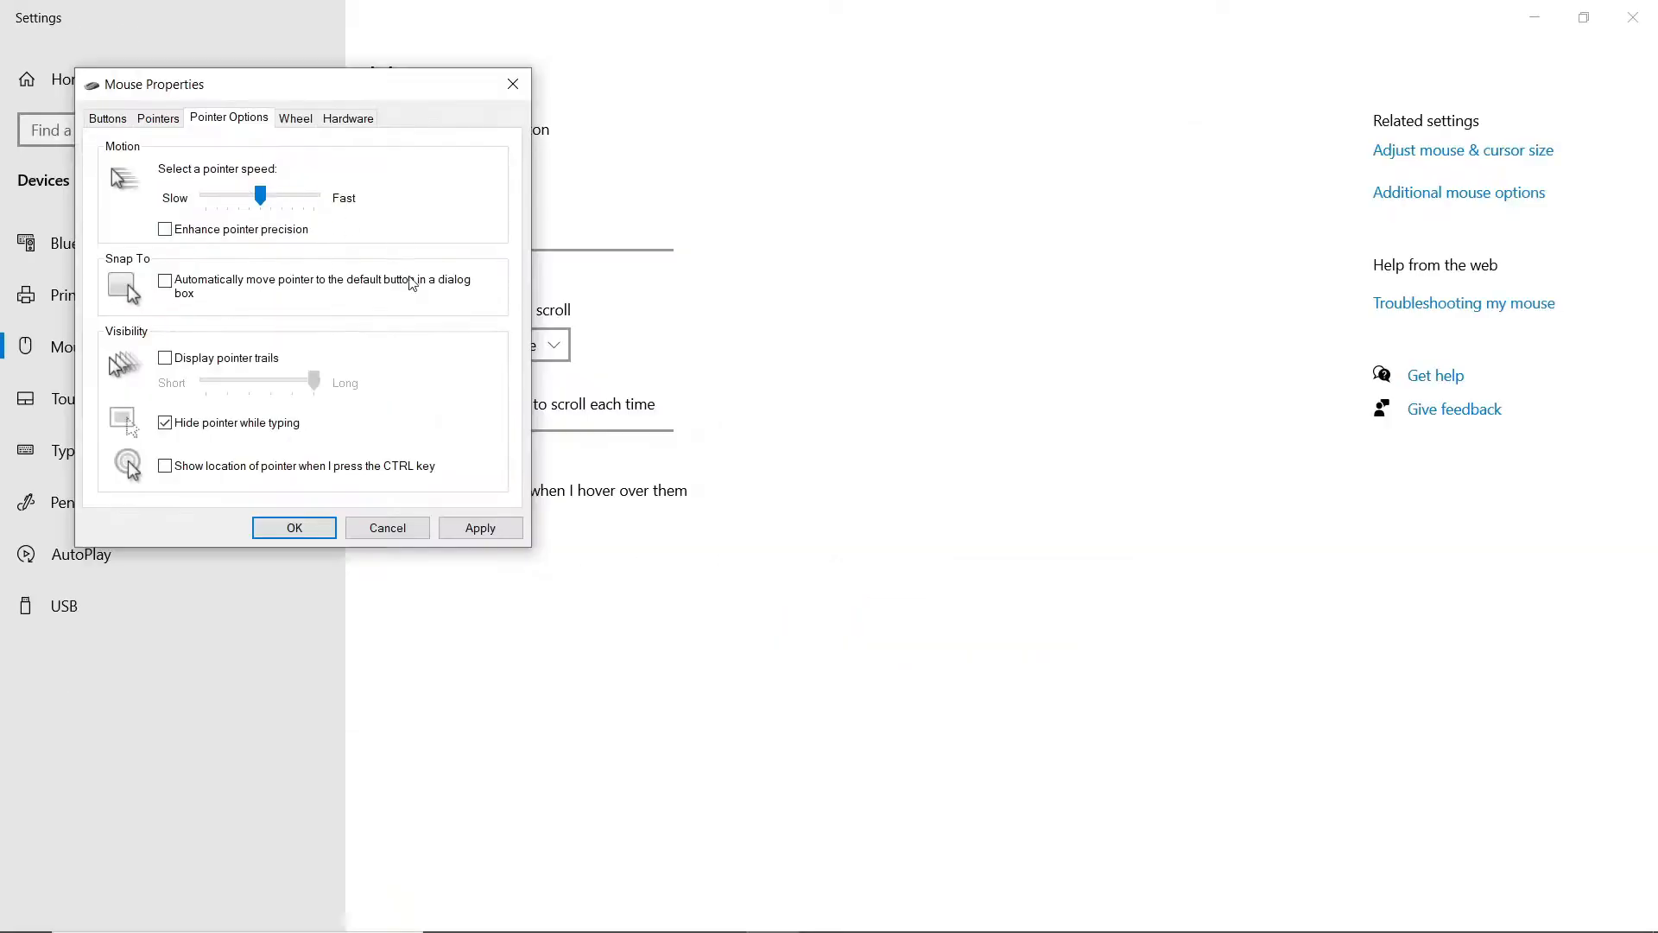
pyautogui.click(480, 528)
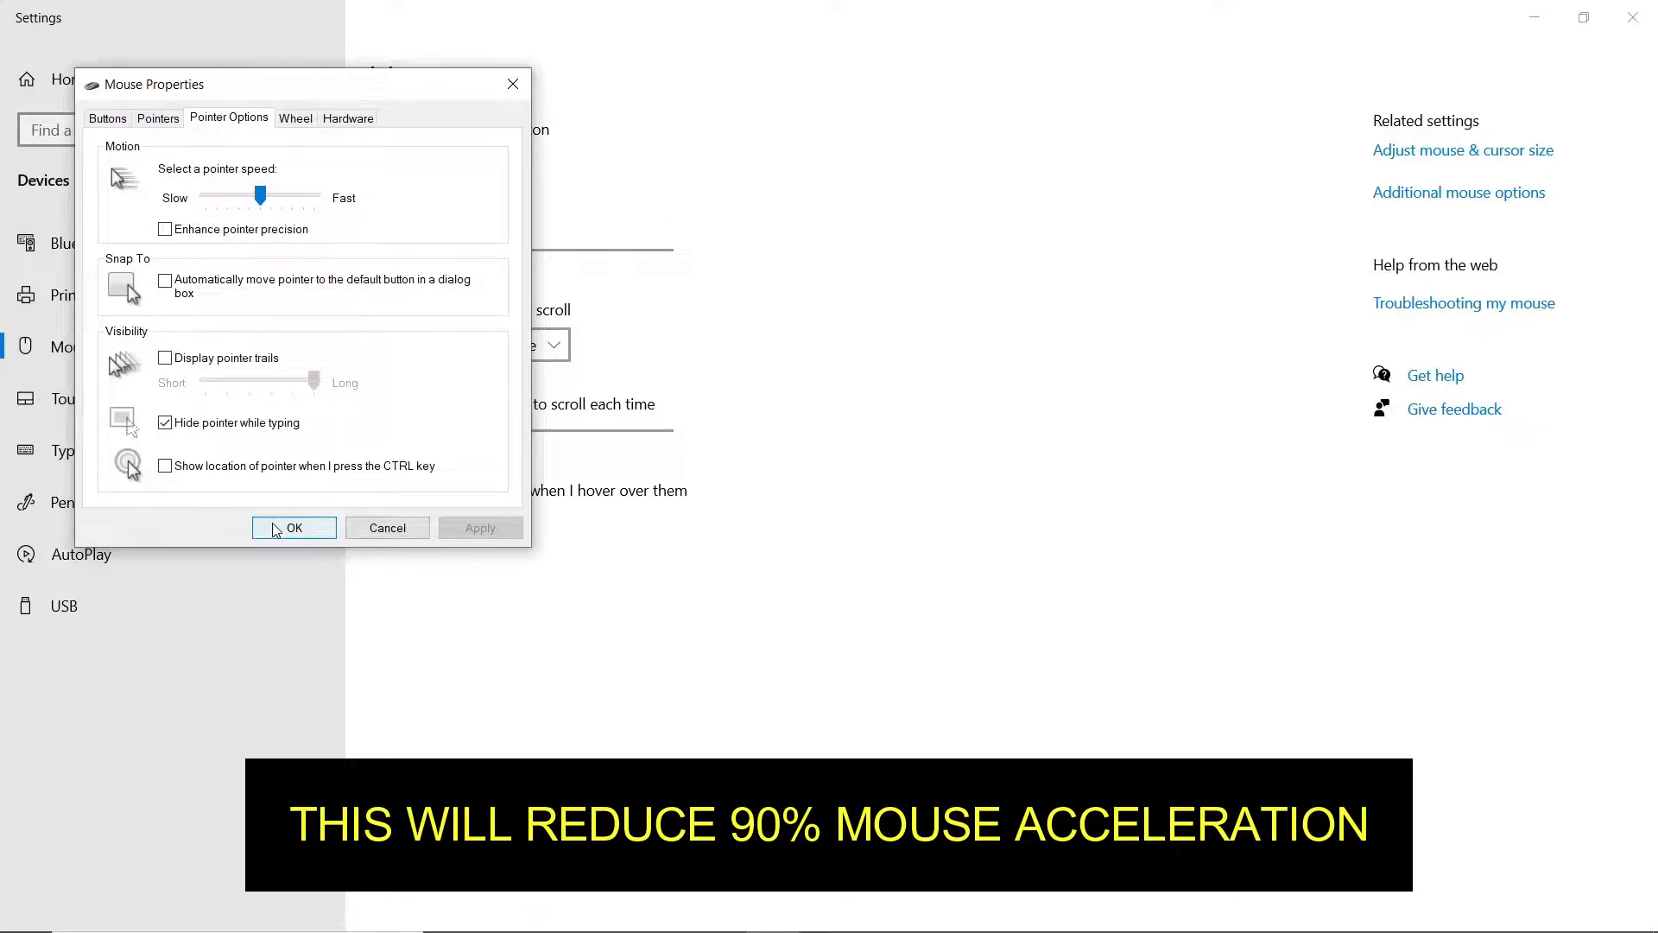
pyautogui.click(293, 529)
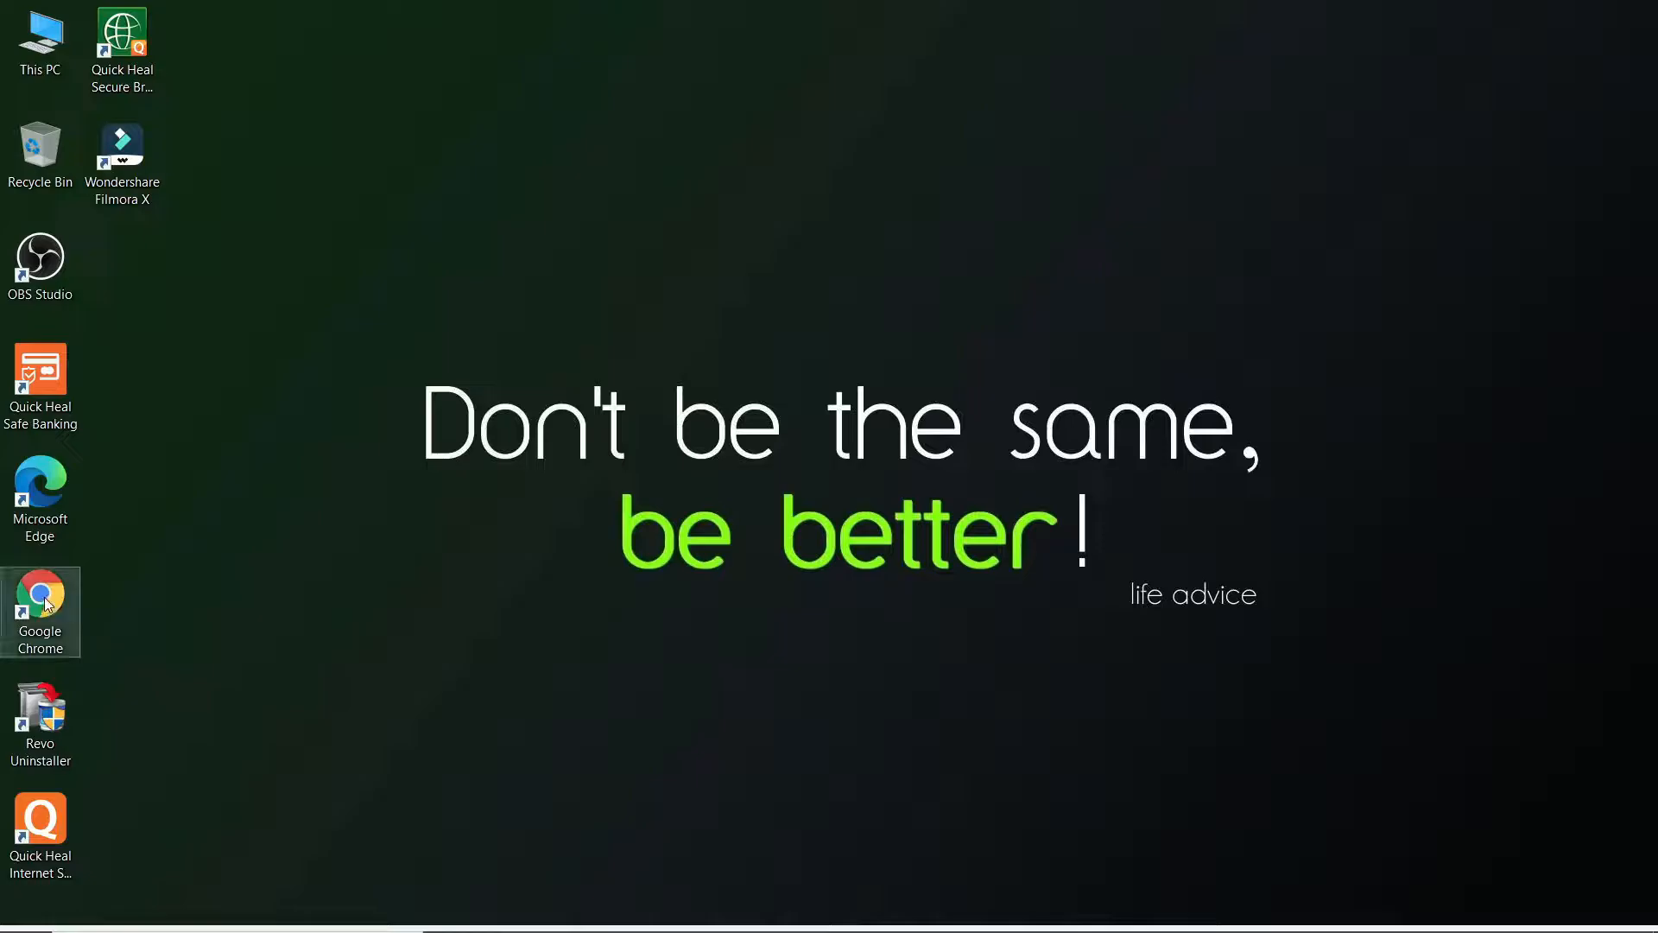
# Launch Google Chrome from its desktop shortcut, showing the MarkC fix blog post.
pyautogui.doubleClick(40, 590)
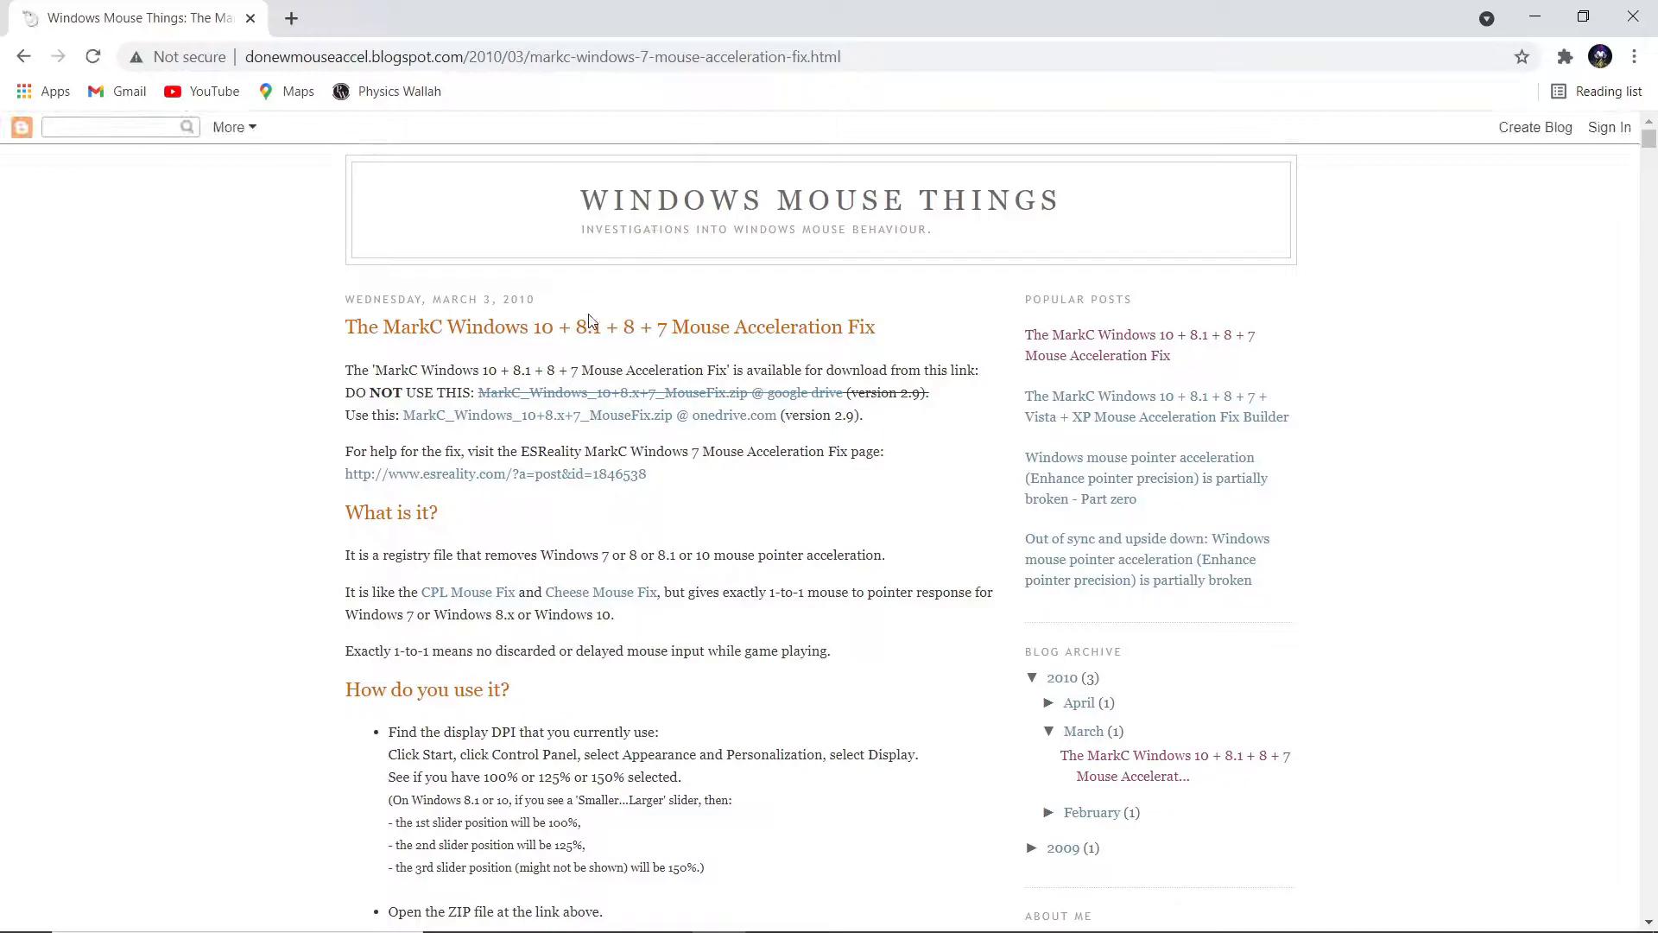
# Scroll through the MarkC fix usage instructions and return to the download links.
pyautogui.scroll(-3)
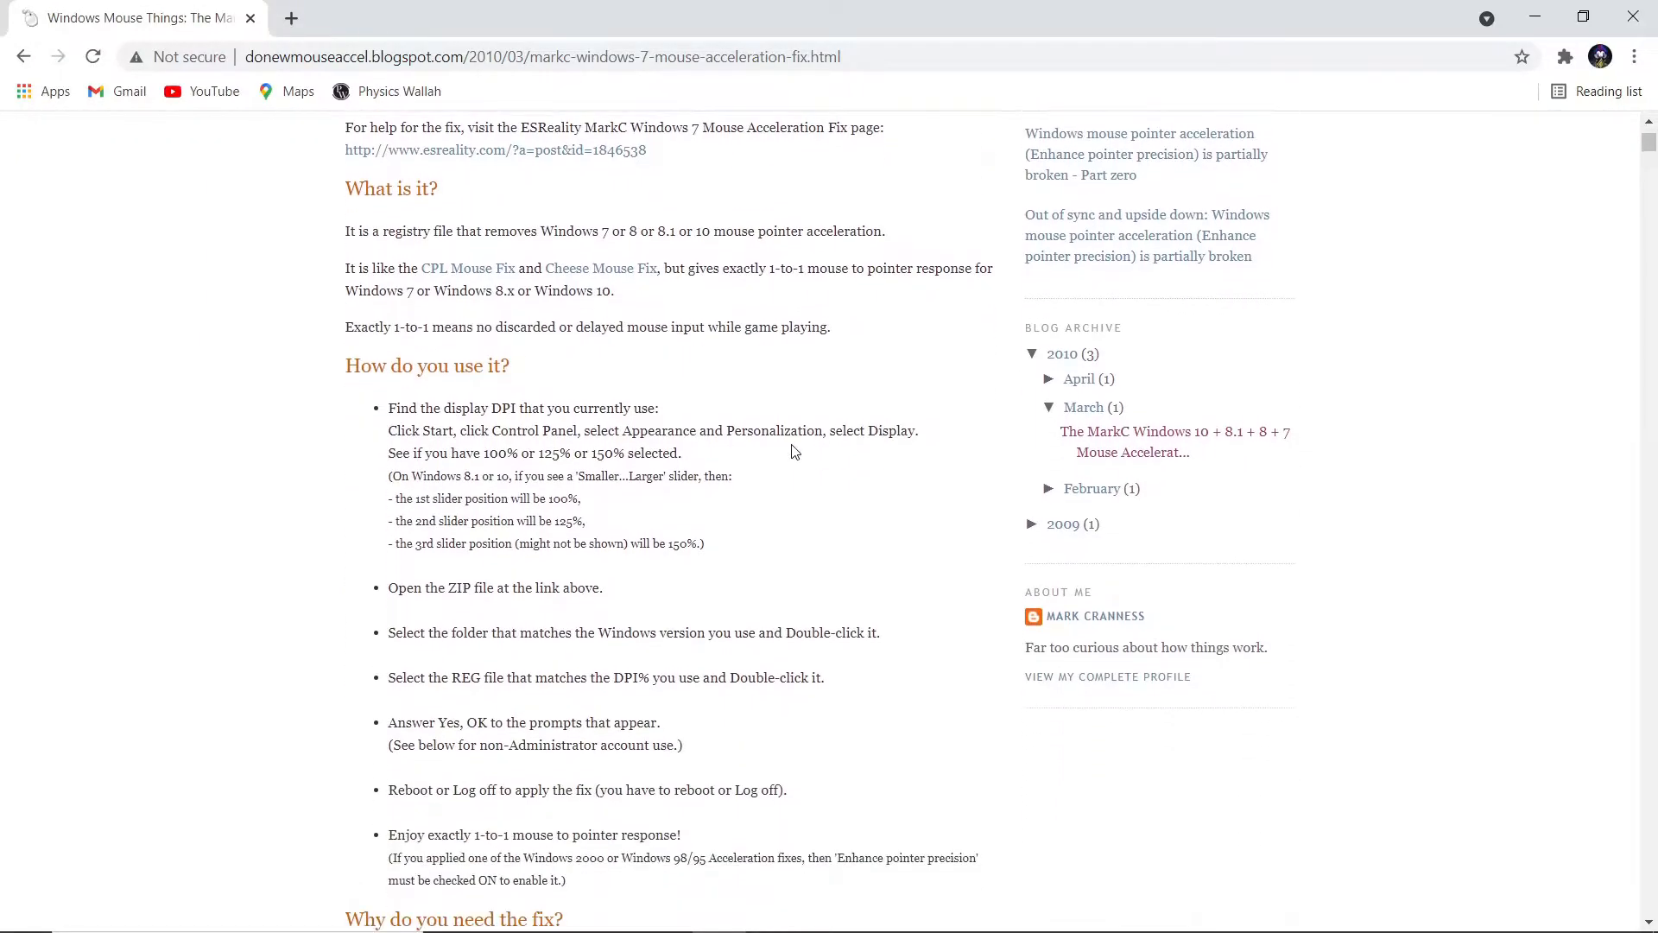
pyautogui.scroll(-3)
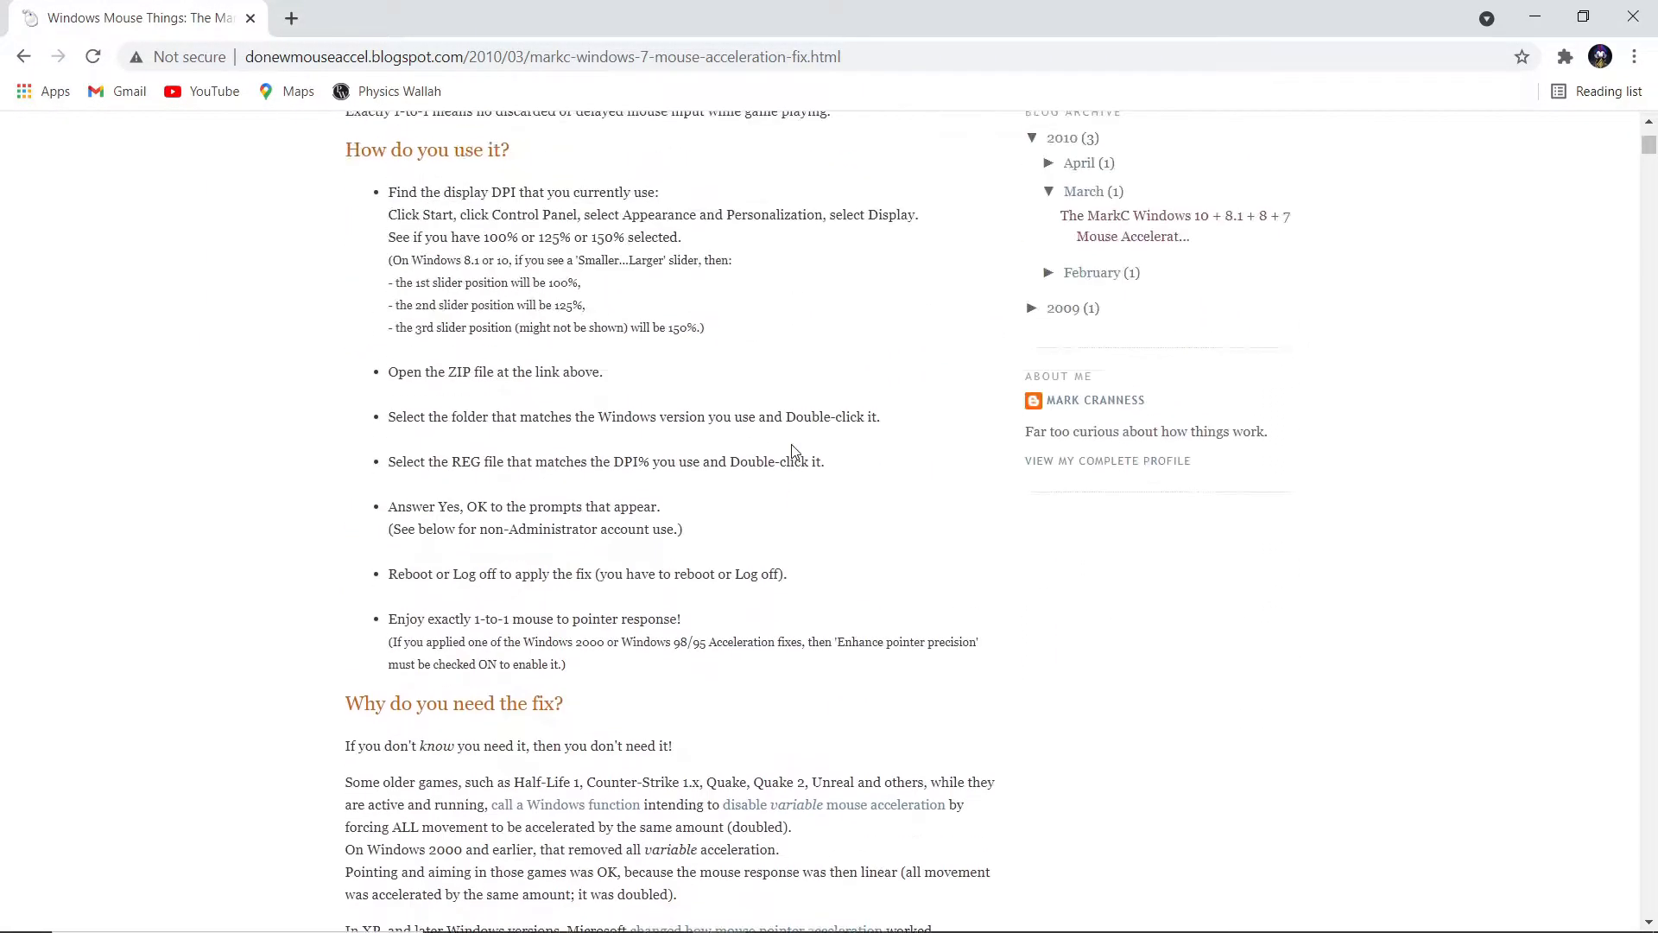
pyautogui.scroll(3)
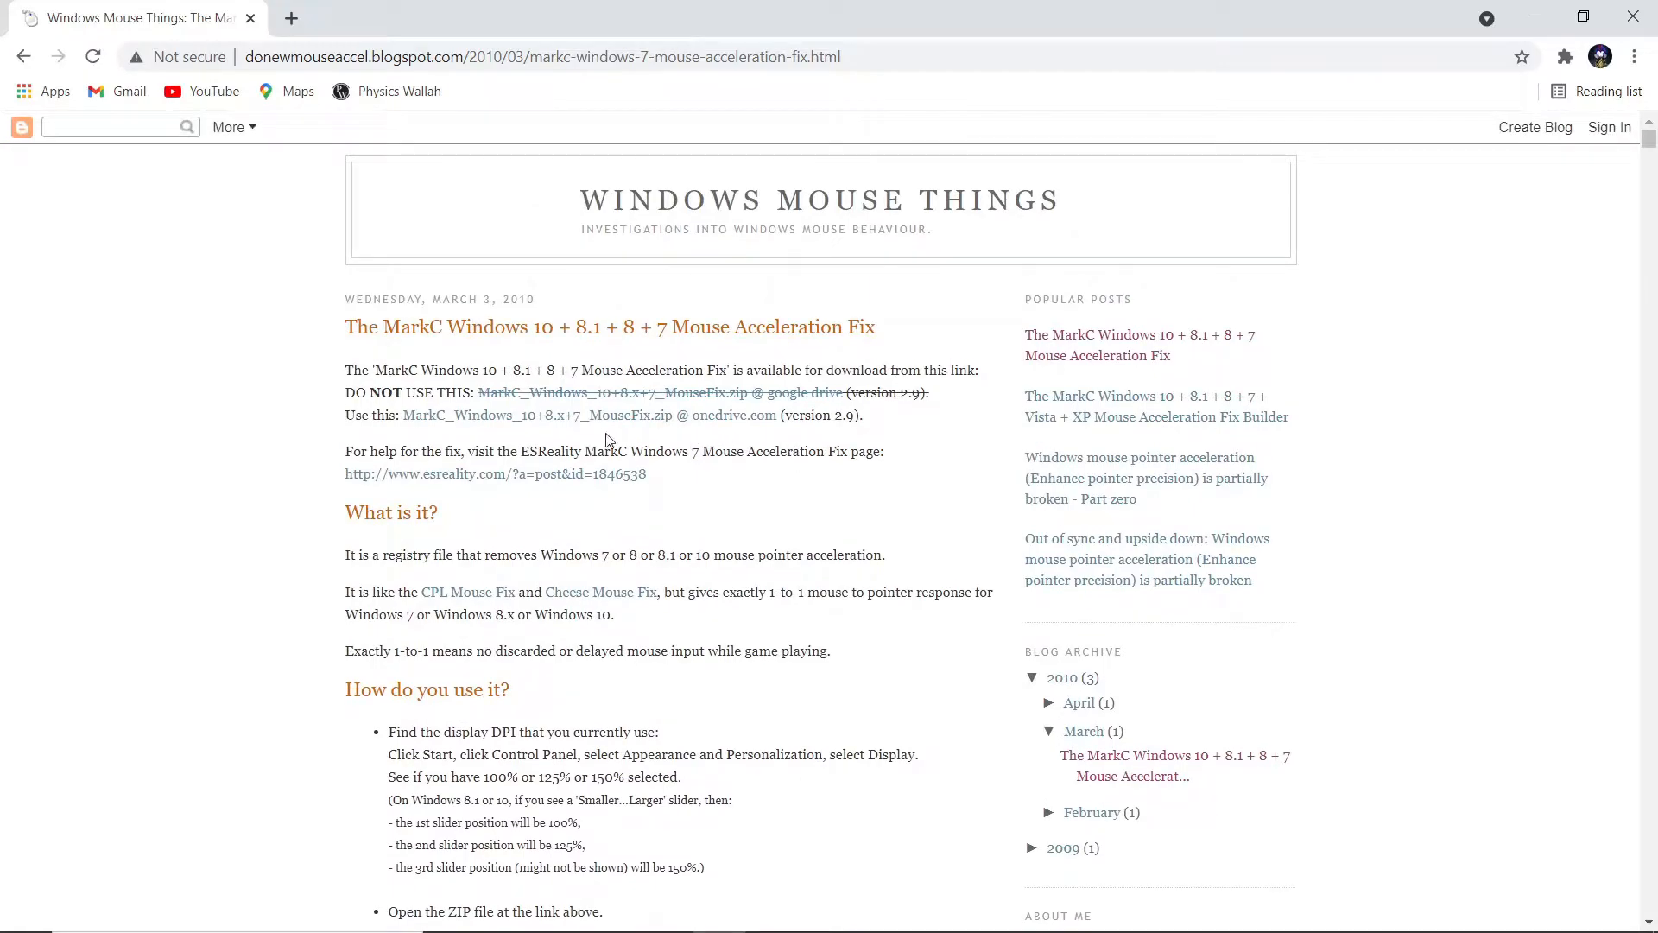
pyautogui.moveTo(484, 425)
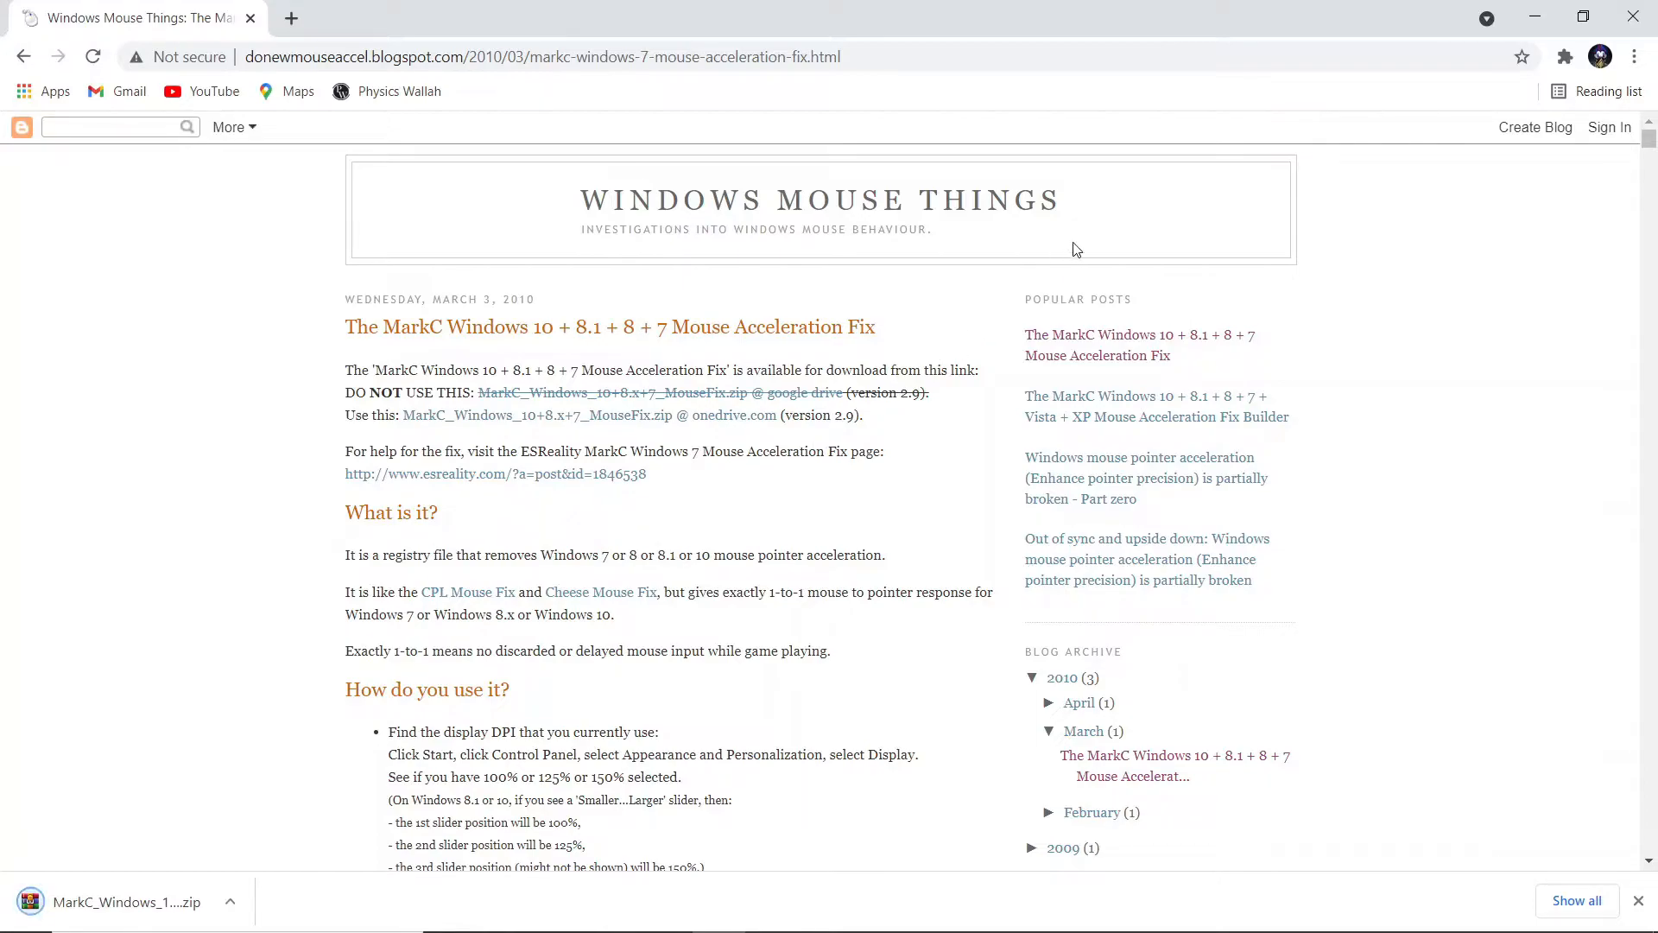
pyautogui.moveTo(1630, 14)
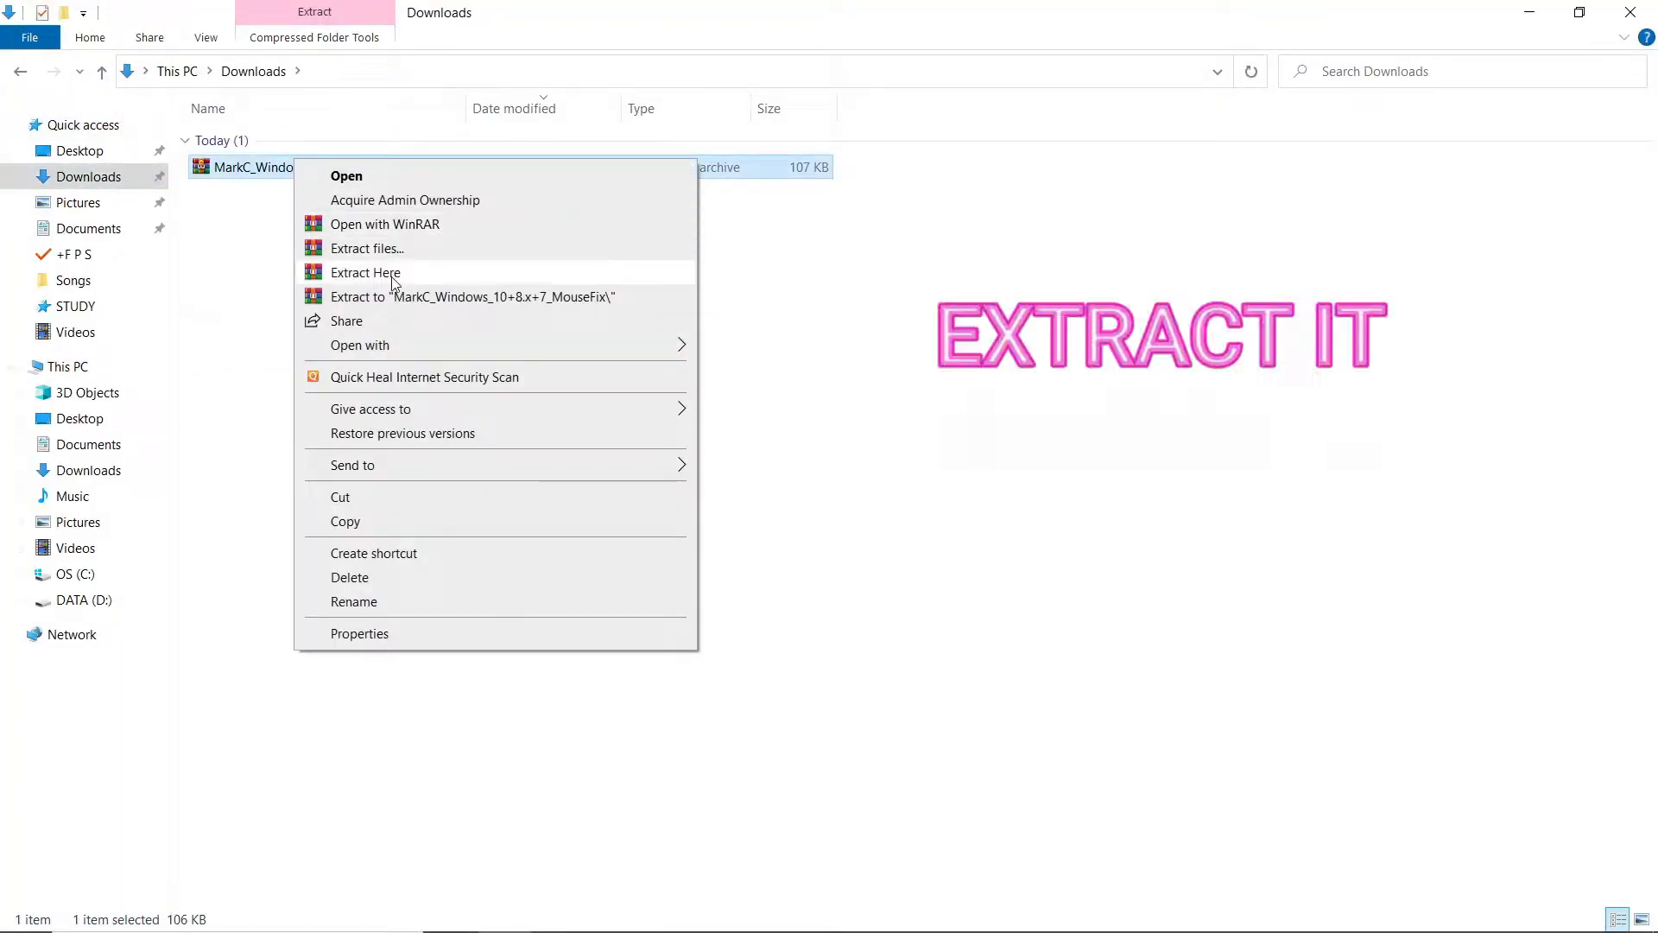
# Extract the MarkC fix ZIP's contents into the Downloads folder.
pyautogui.click(366, 272)
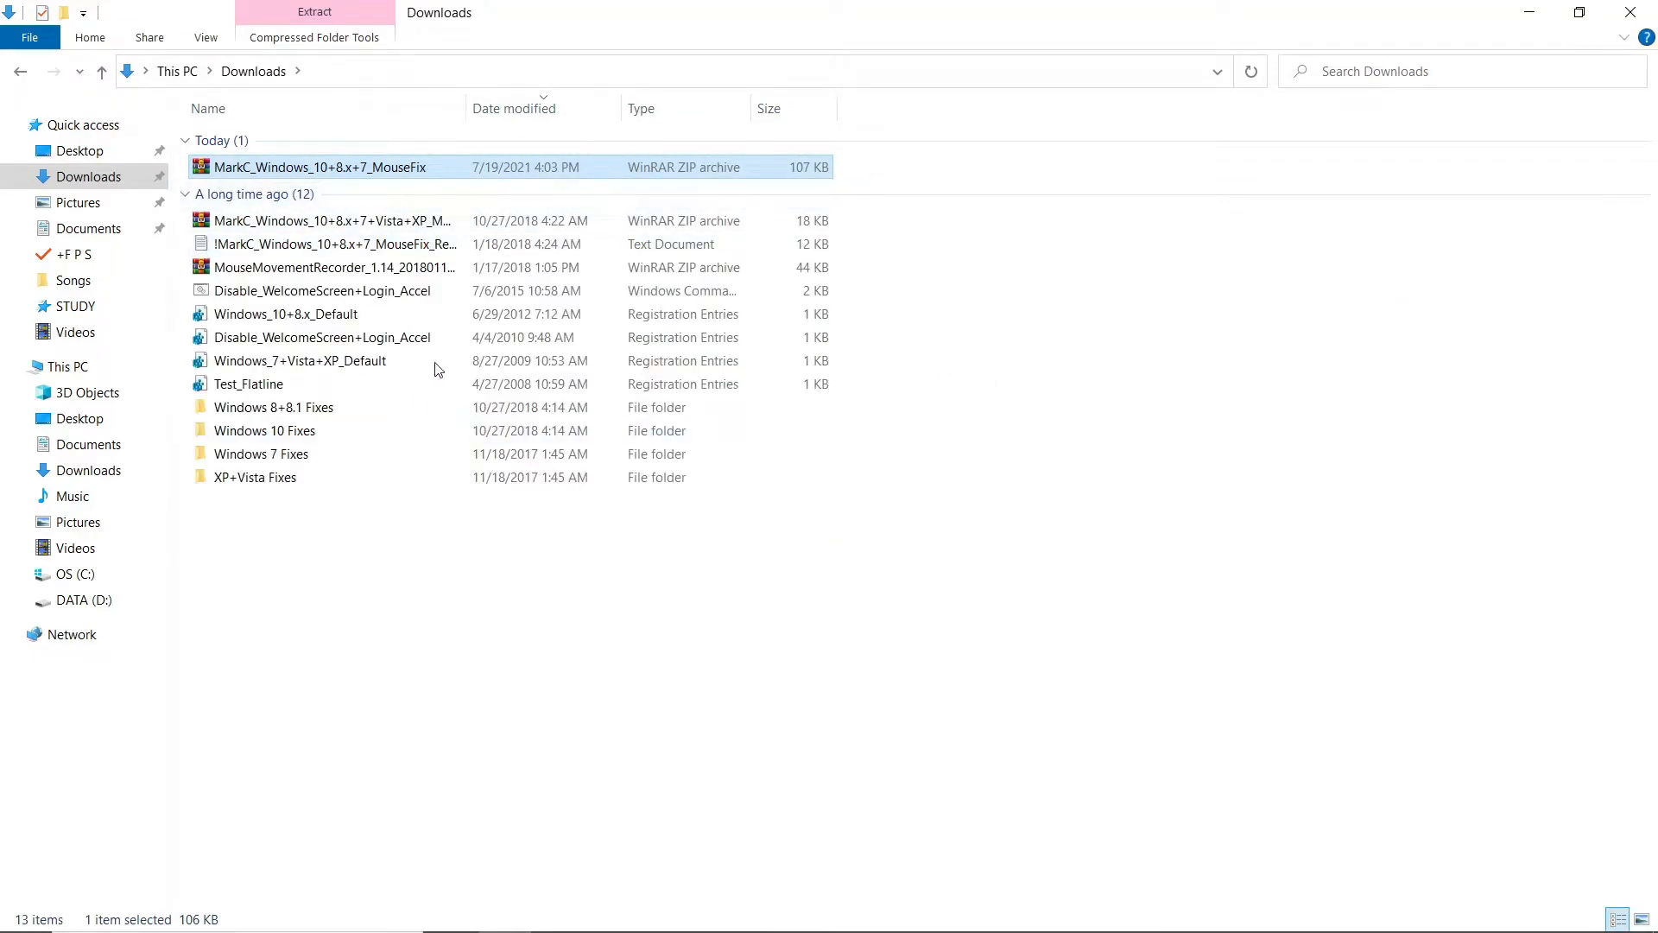
pyautogui.moveTo(361, 607)
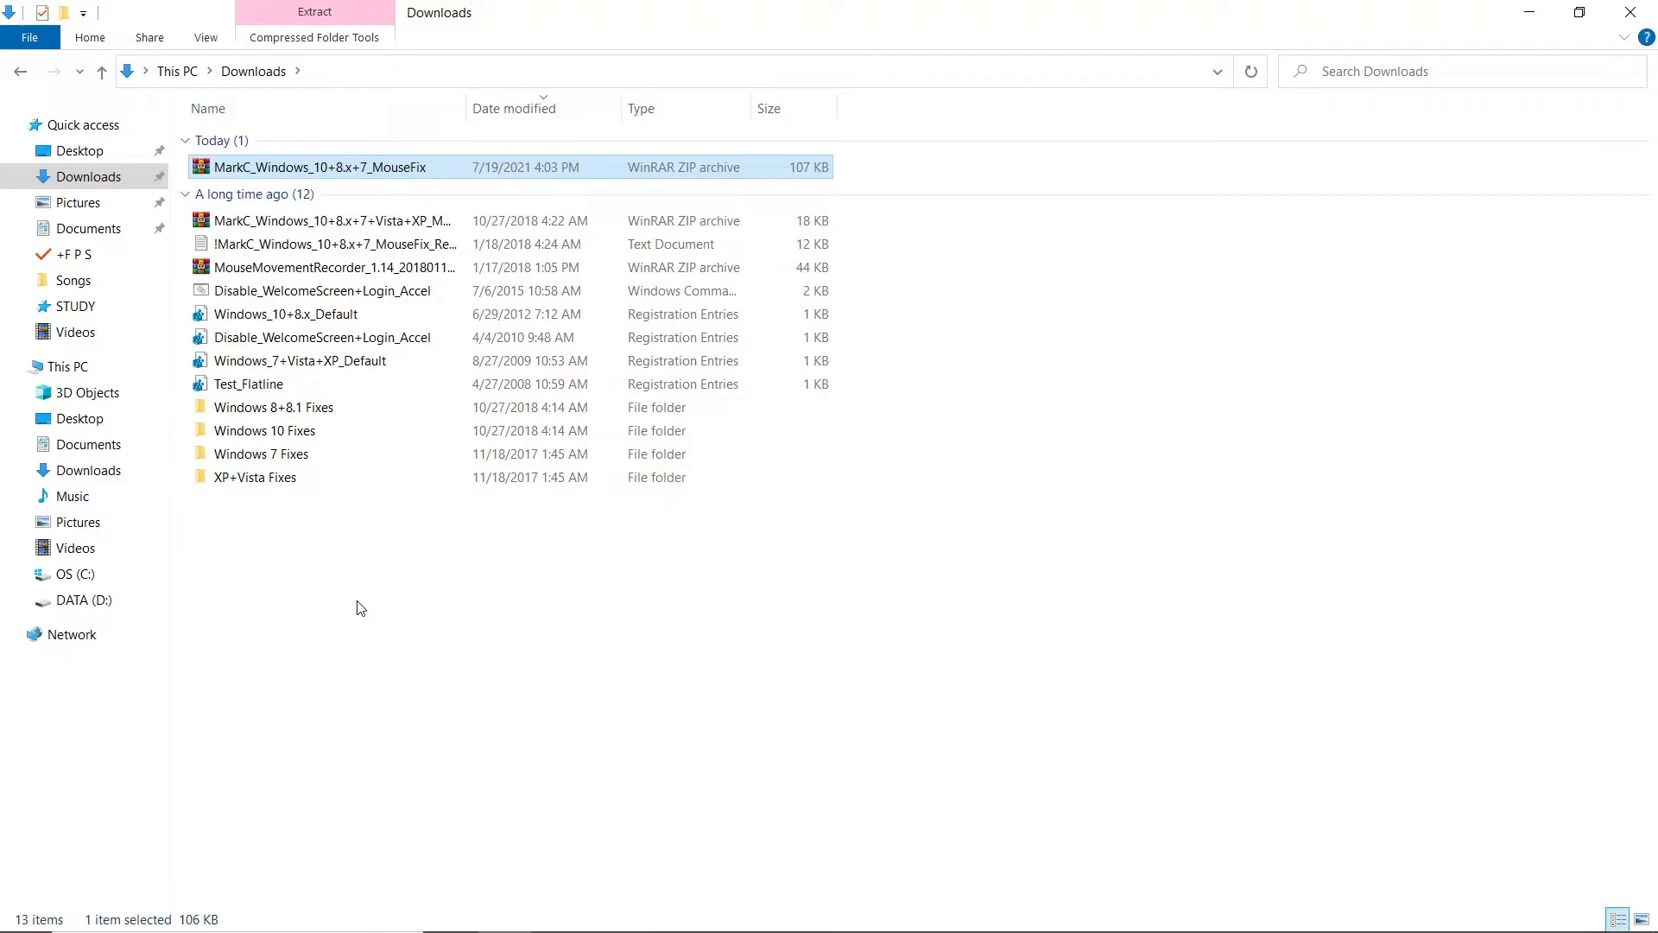
pyautogui.moveTo(297, 446)
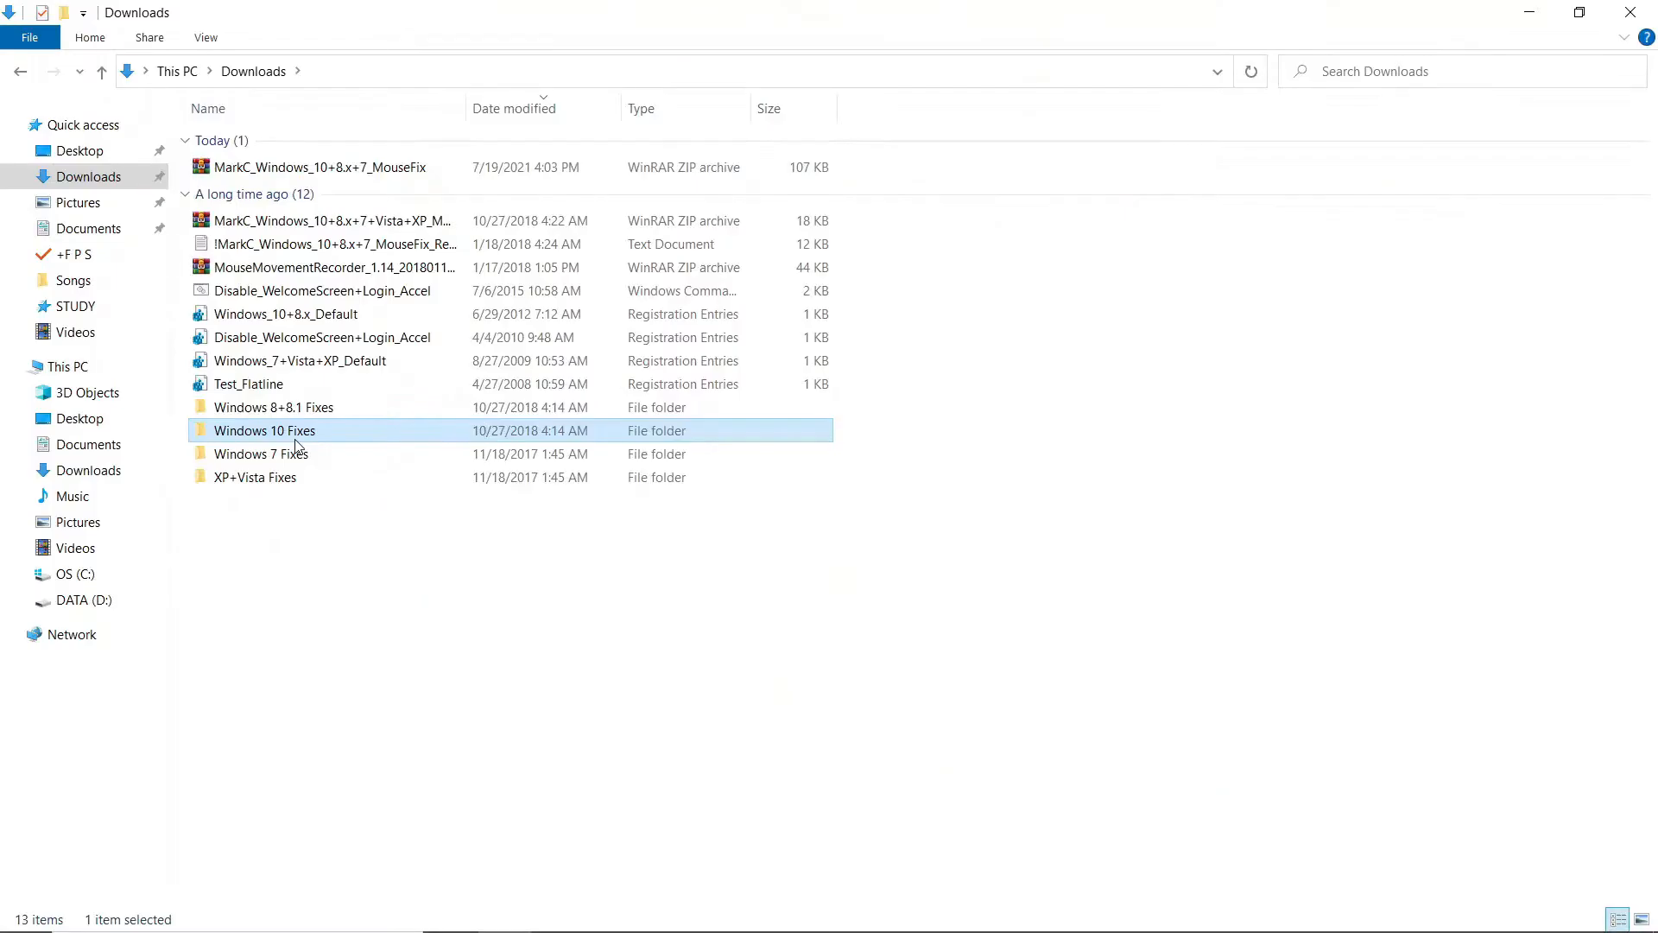
# Enter the extracted MarkC folder and its Windows 10 Fixes subfolder listing per-scale registry fixes.
pyautogui.doubleClick(264, 430)
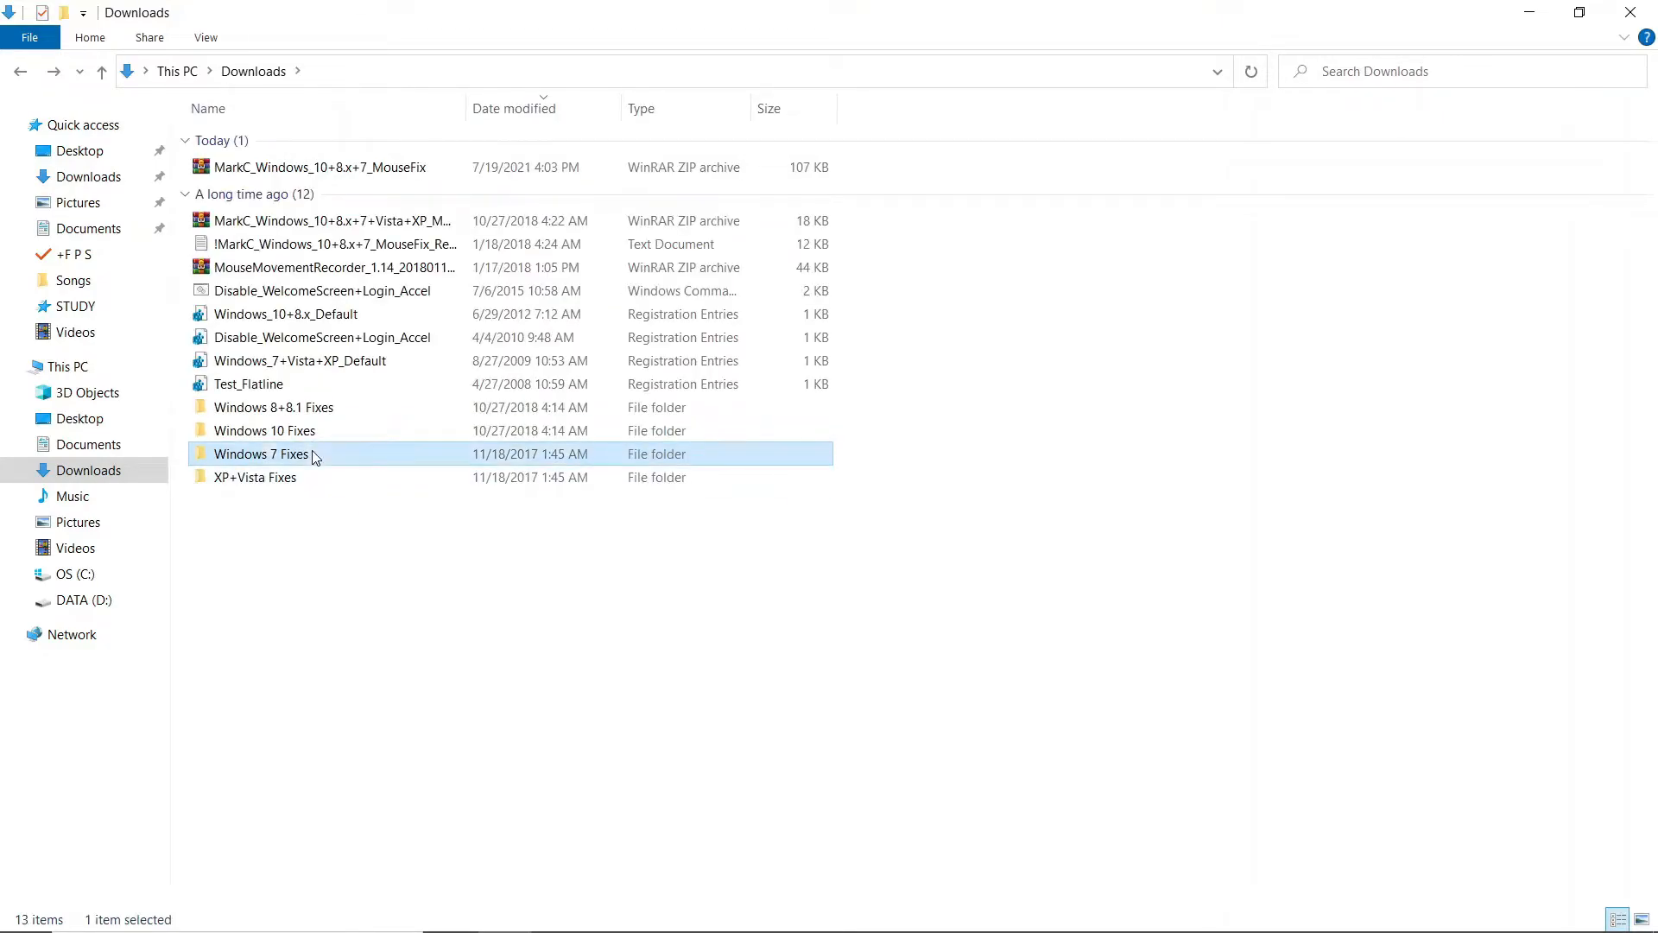
pyautogui.doubleClick(259, 452)
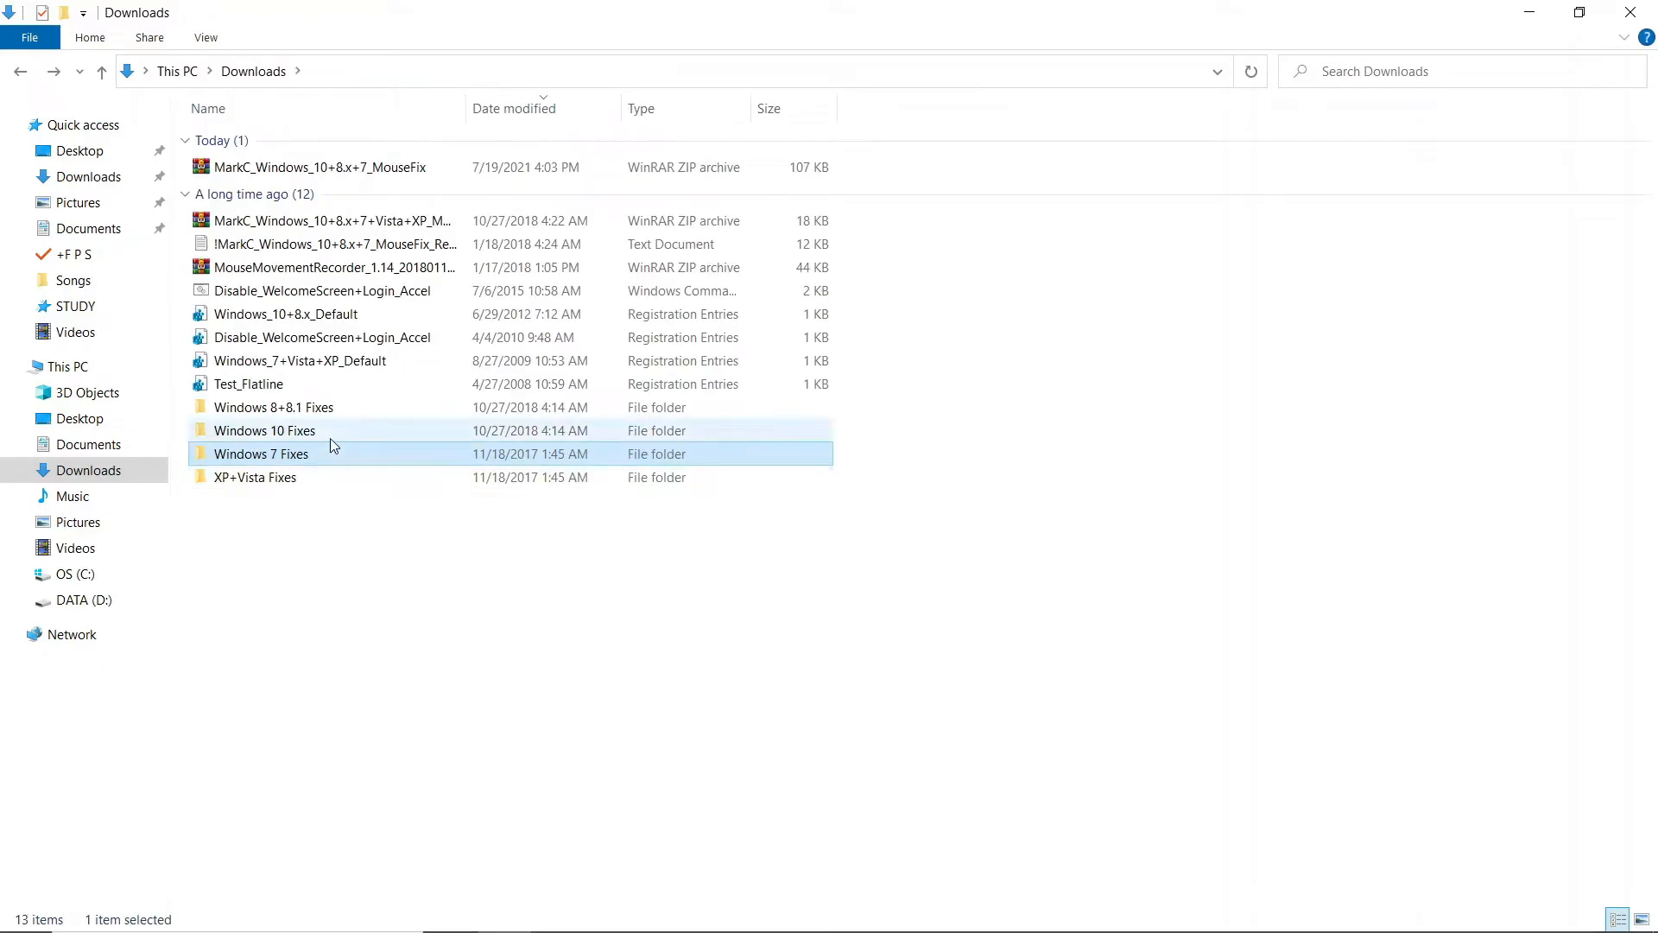
pyautogui.doubleClick(263, 430)
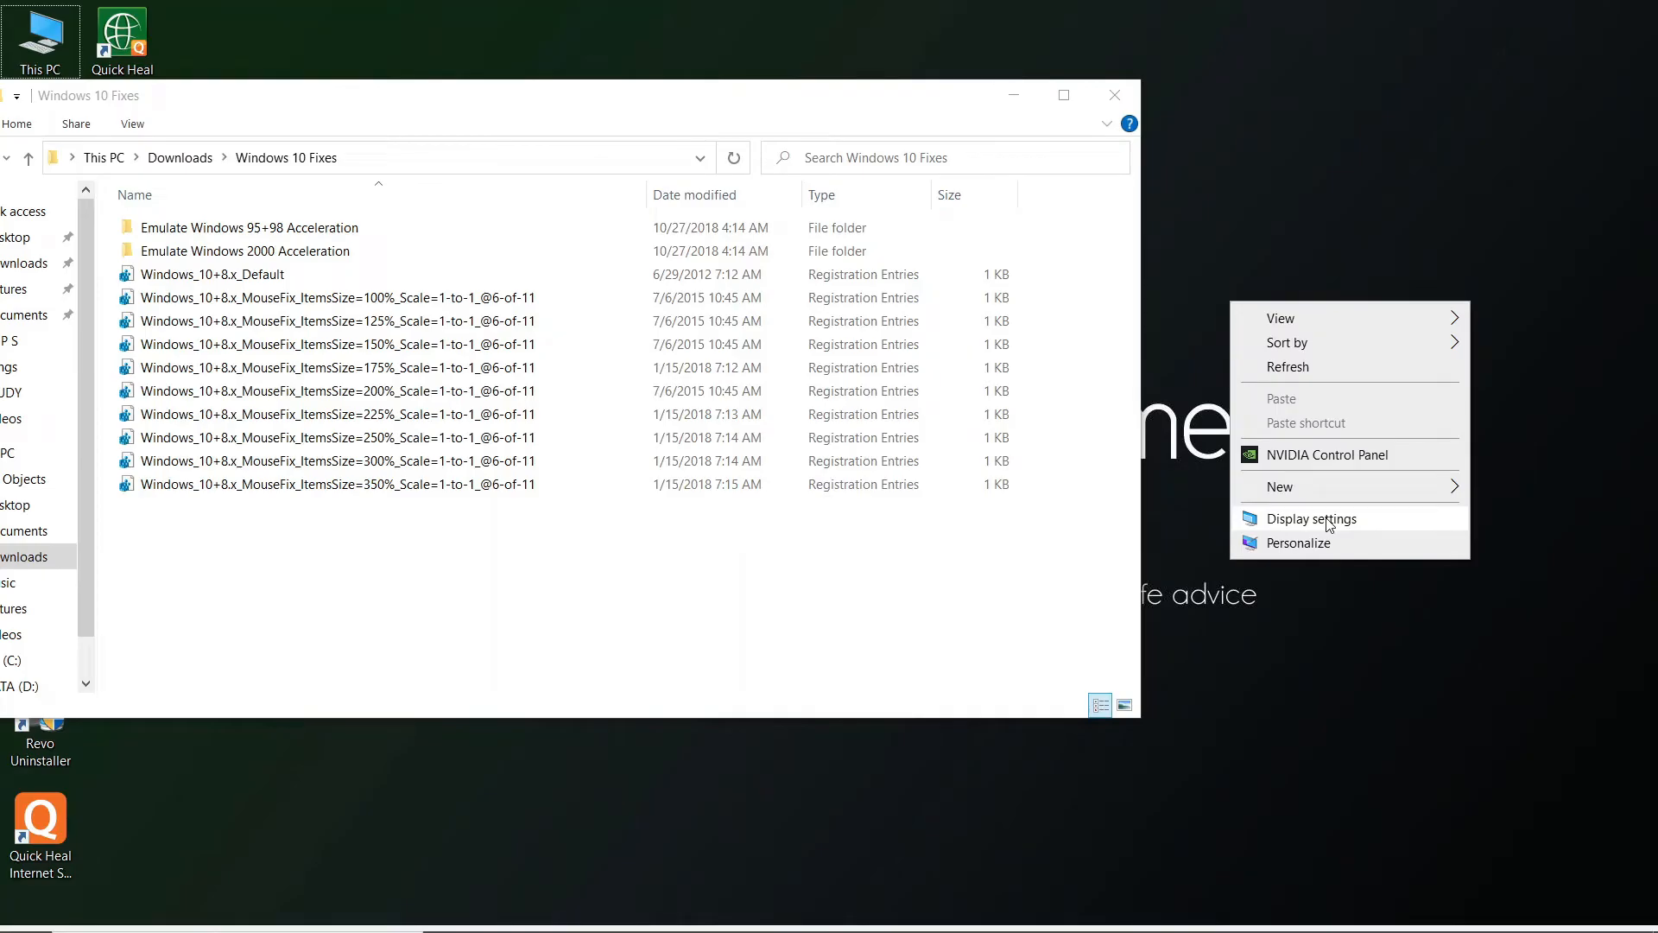
pyautogui.click(1313, 519)
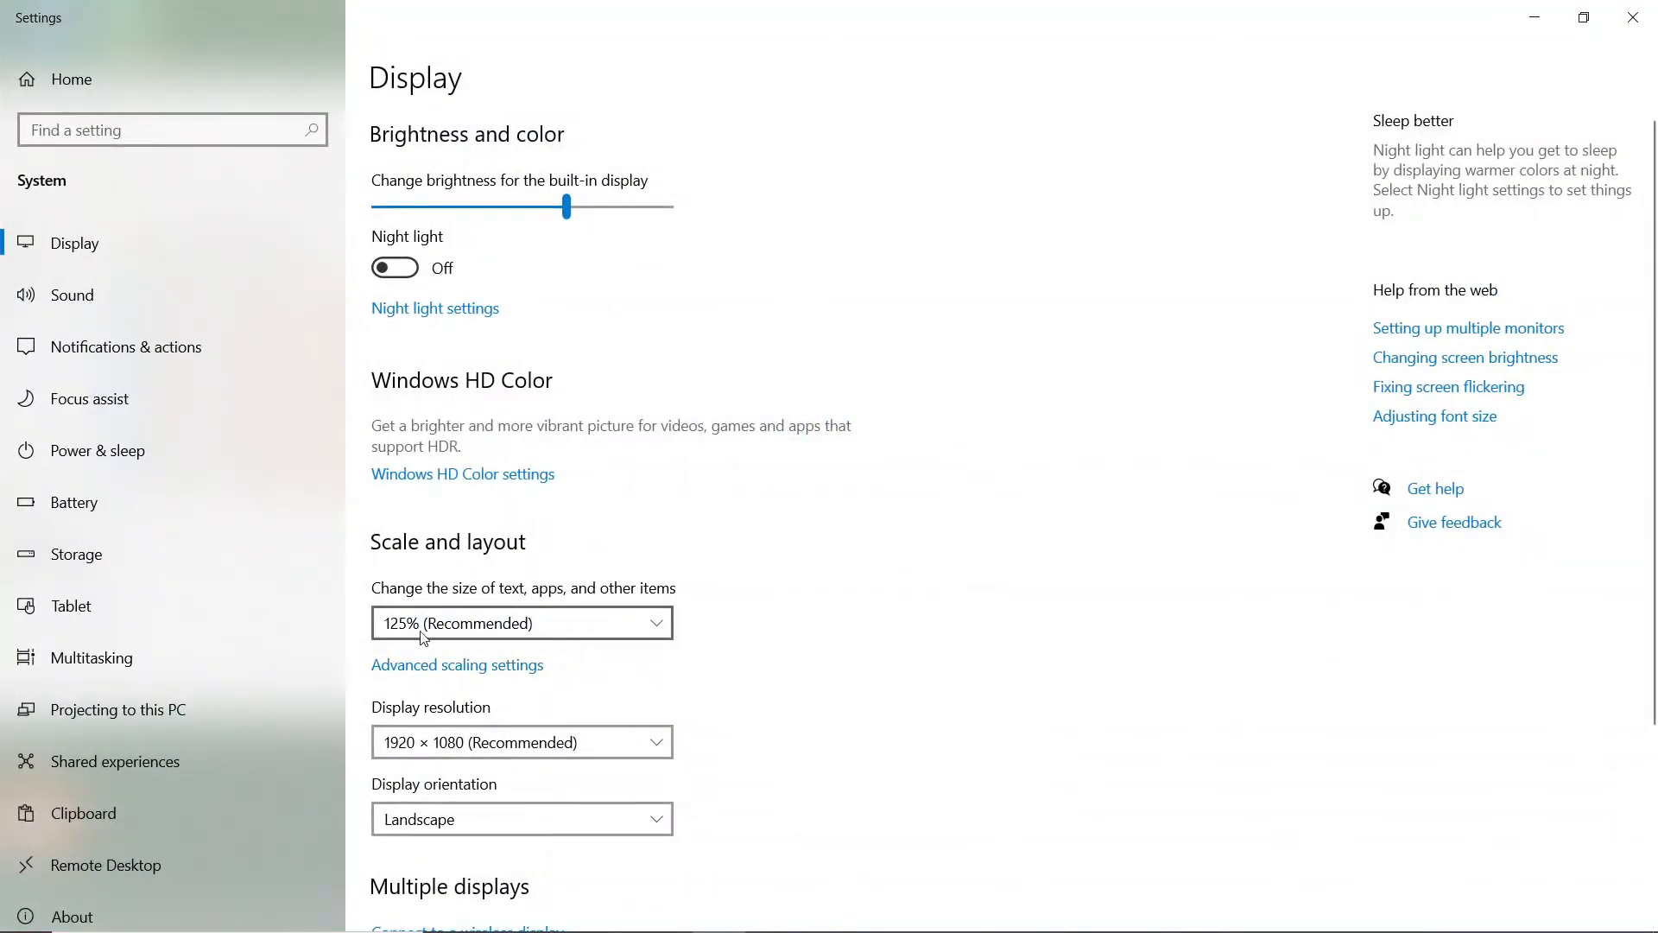
pyautogui.click(521, 622)
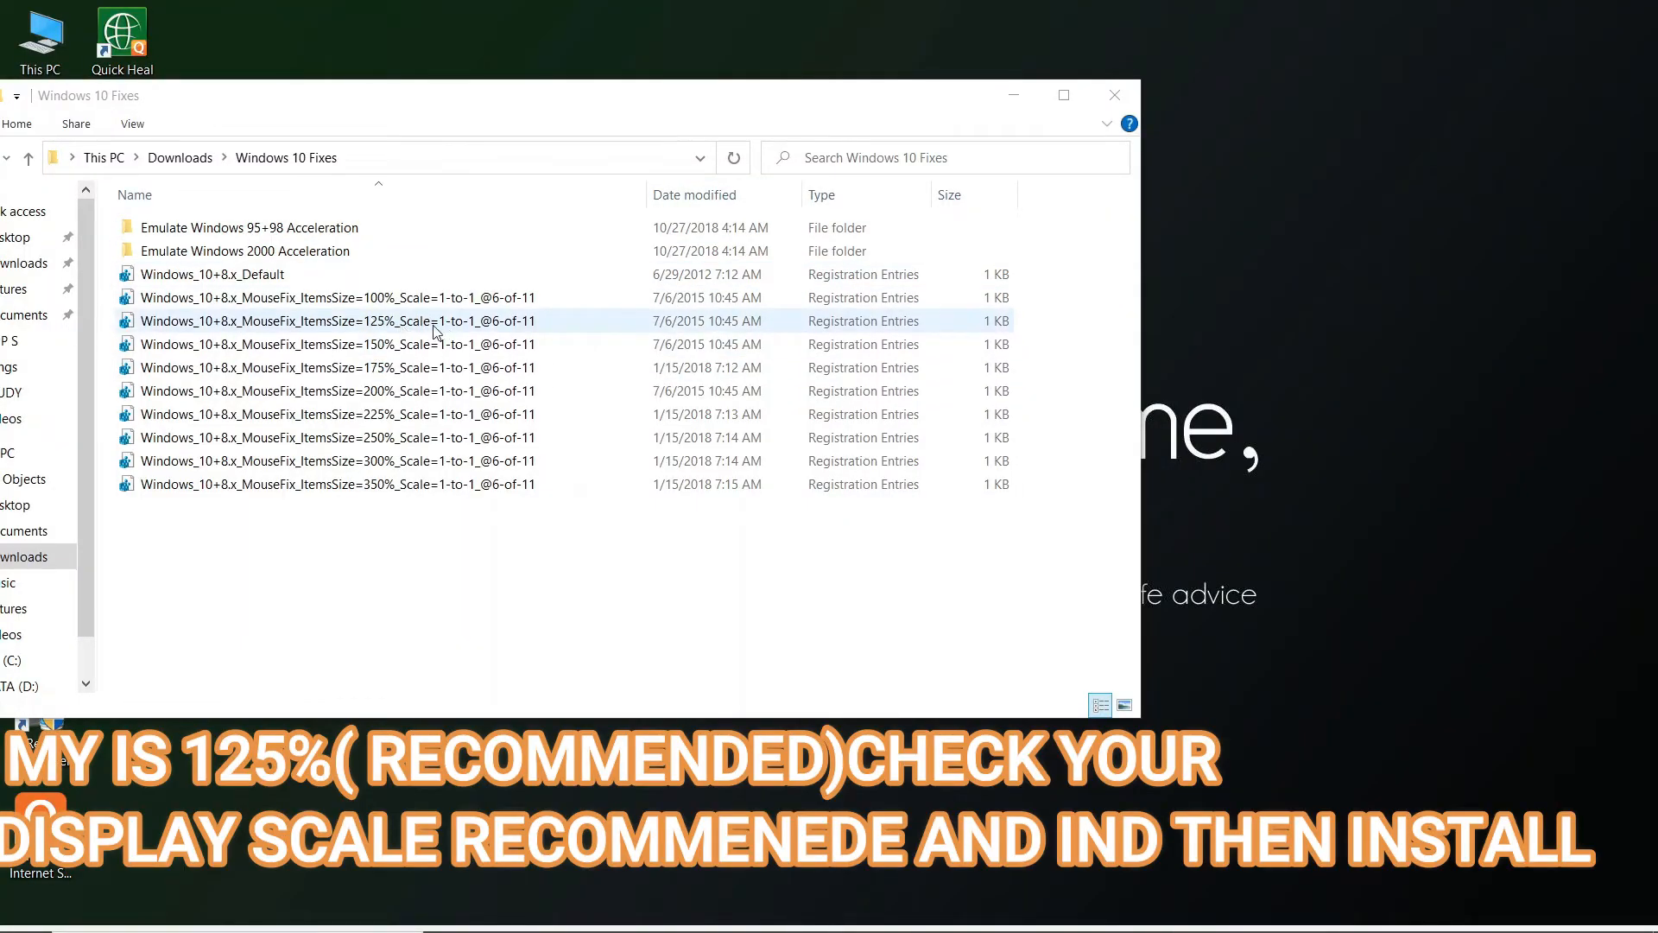
# Run the Windows_10+8.x_MouseFix_ItemsSize=125% .reg file, confirm the Registry Editor warning and close the folder.
pyautogui.click(337, 321)
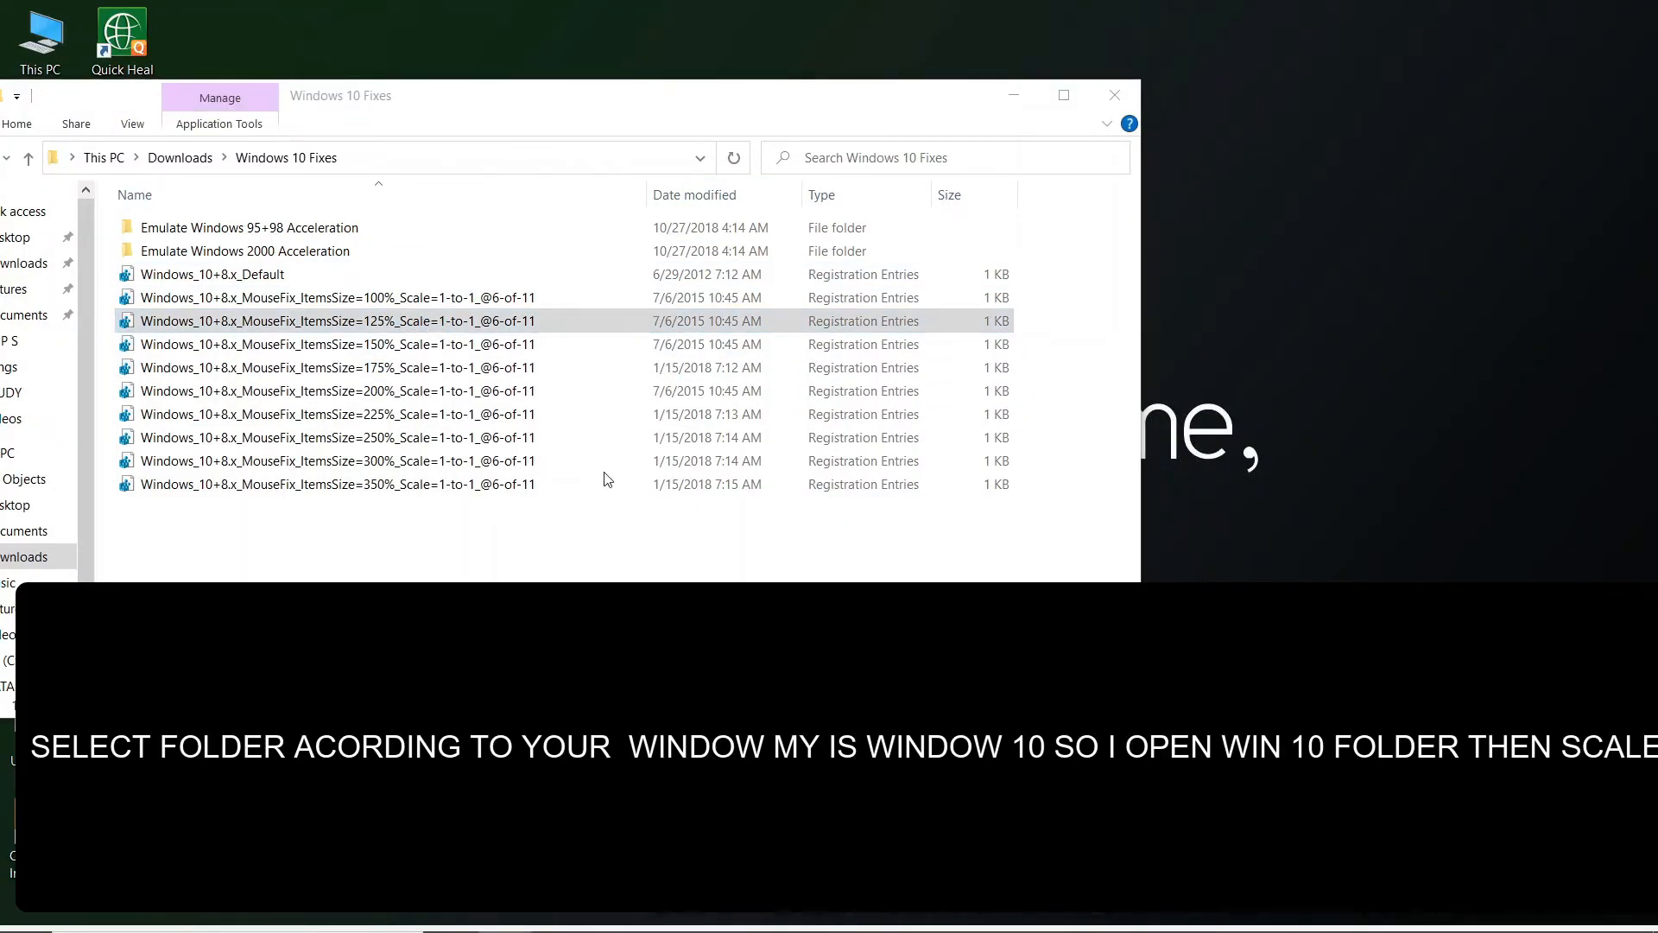
pyautogui.doubleClick(335, 321)
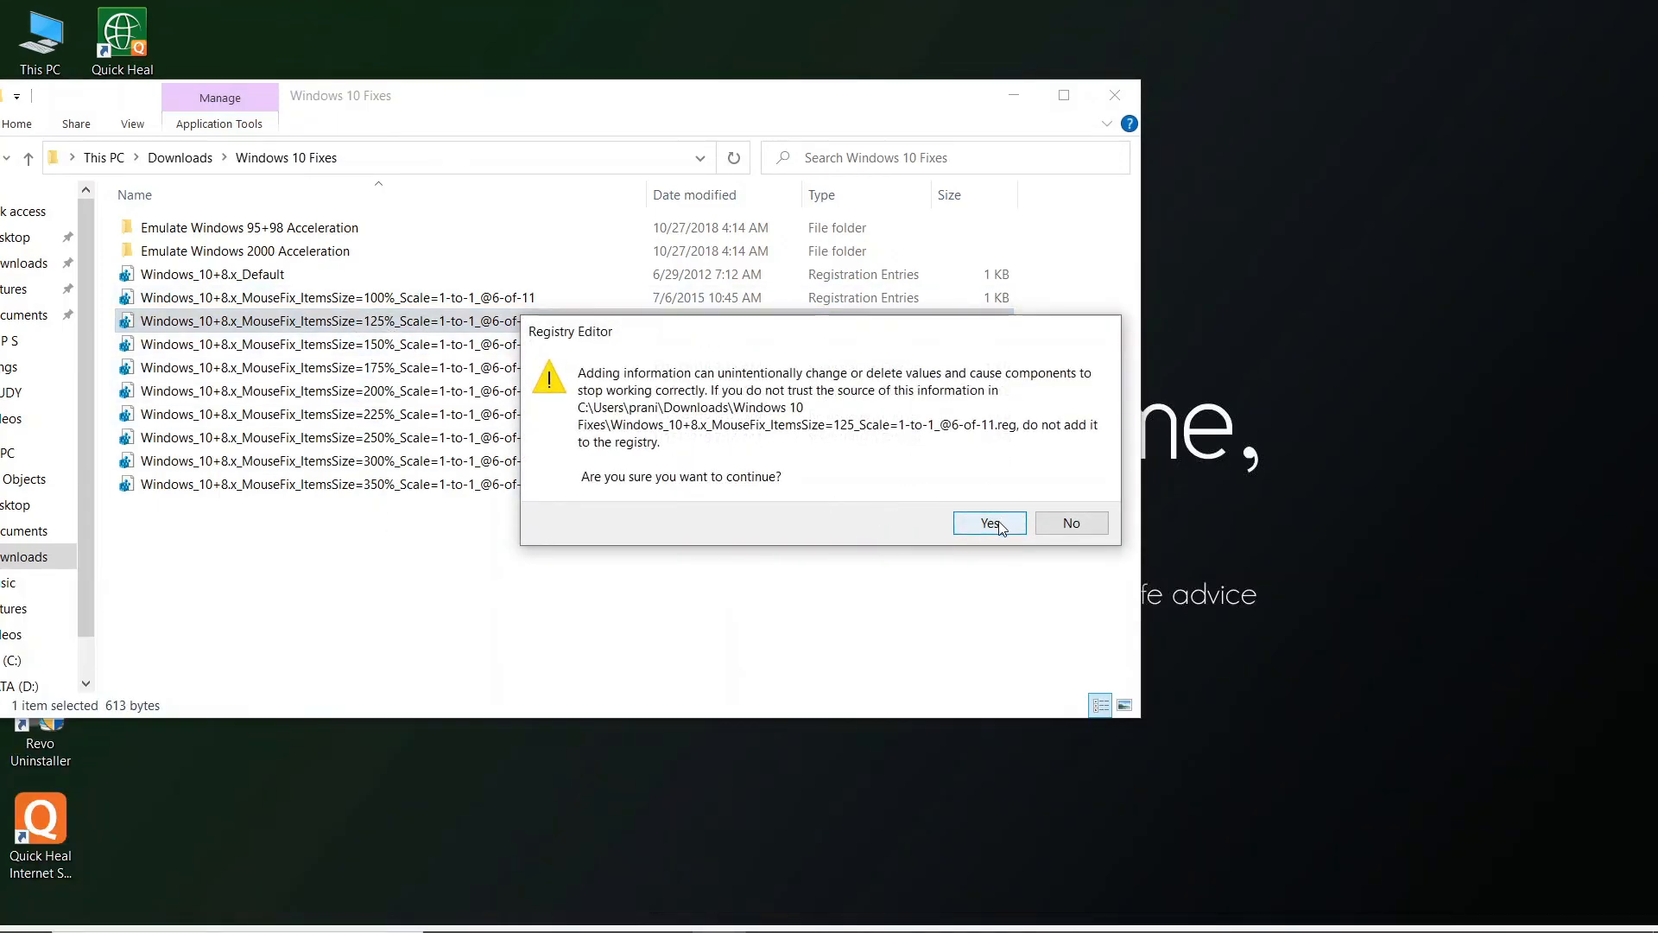
pyautogui.click(988, 522)
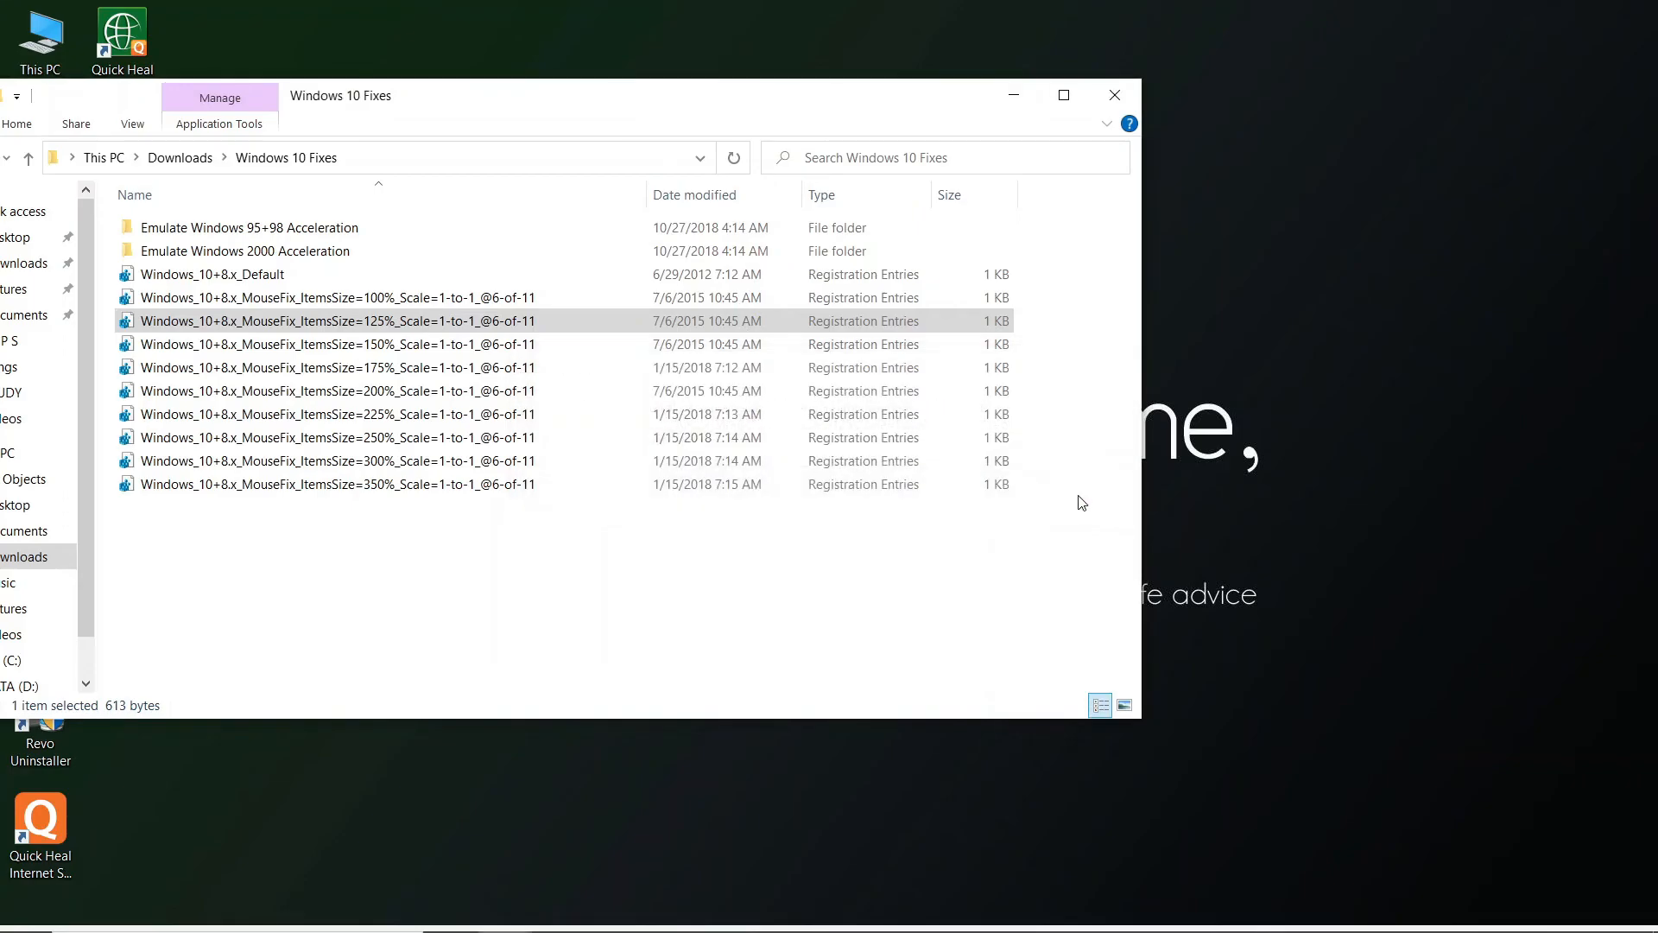
pyautogui.click(1114, 95)
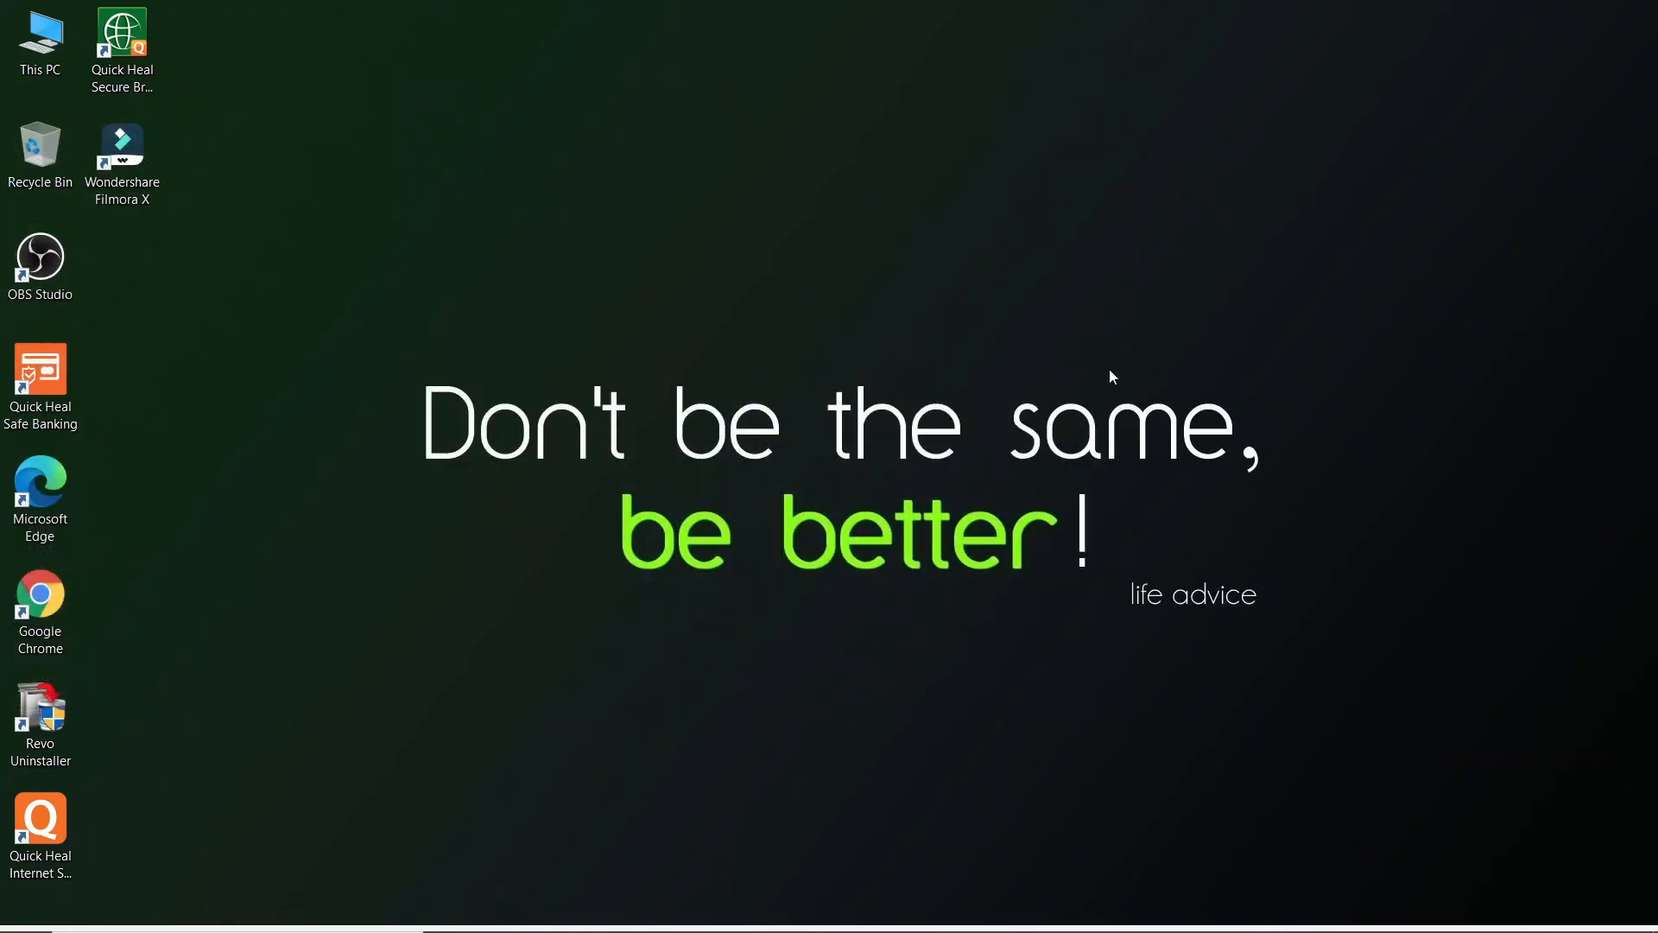